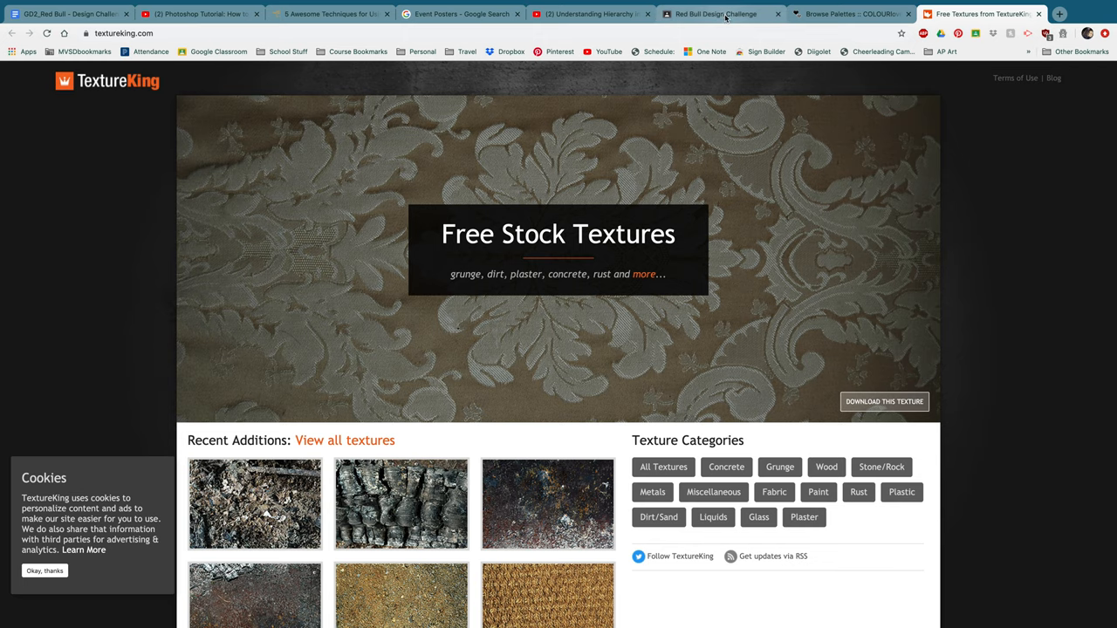
# Dismiss TextureKing's cookie banner and scroll down to the Recent Additions thumbnails.
pyautogui.click(716, 14)
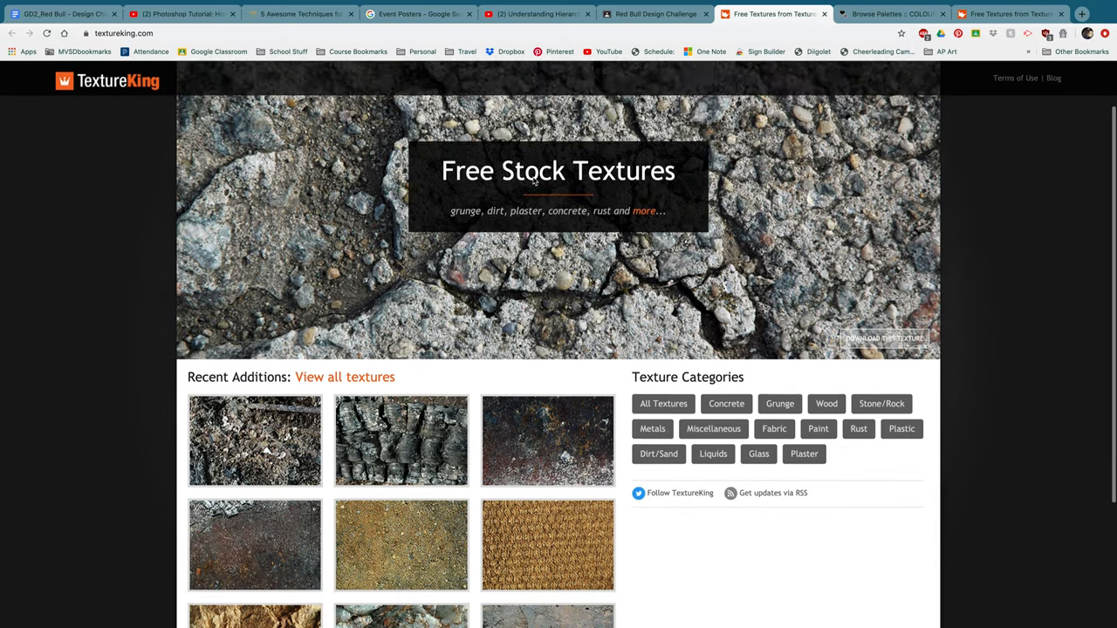
pyautogui.scroll(-3)
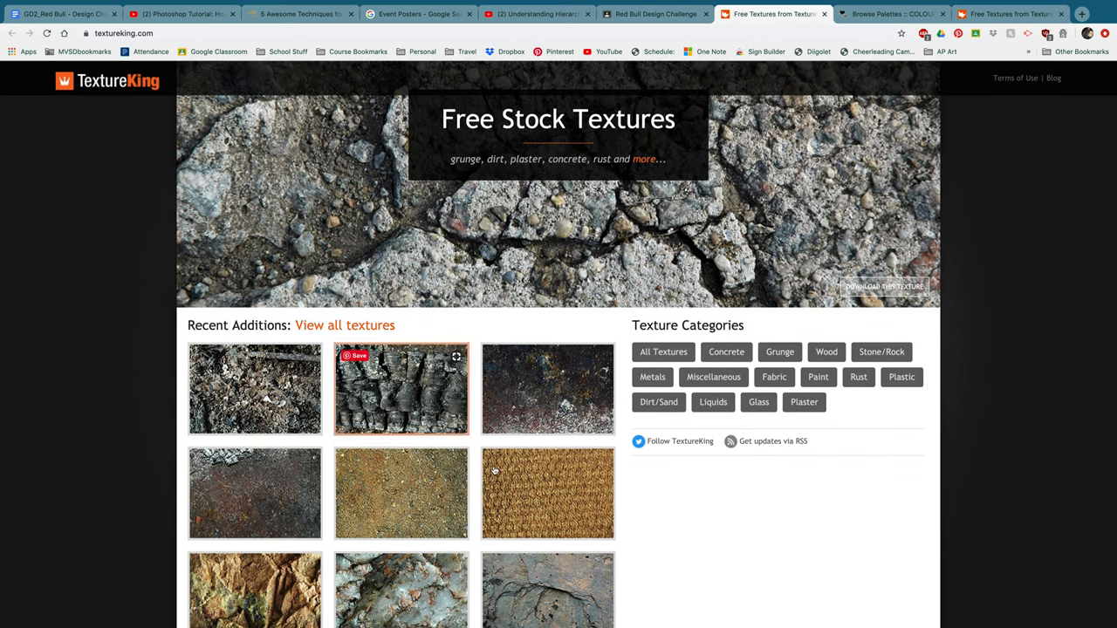
# Open the dark rusty metal texture DSC_4465 at full size for saving.
pyautogui.click(547, 389)
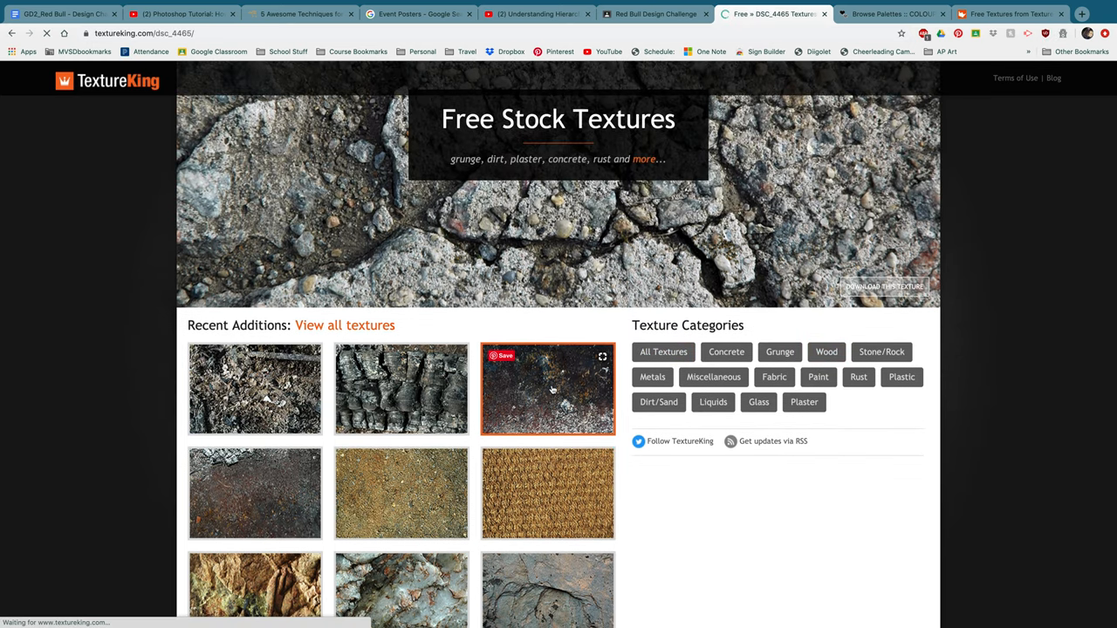
pyautogui.click(548, 389)
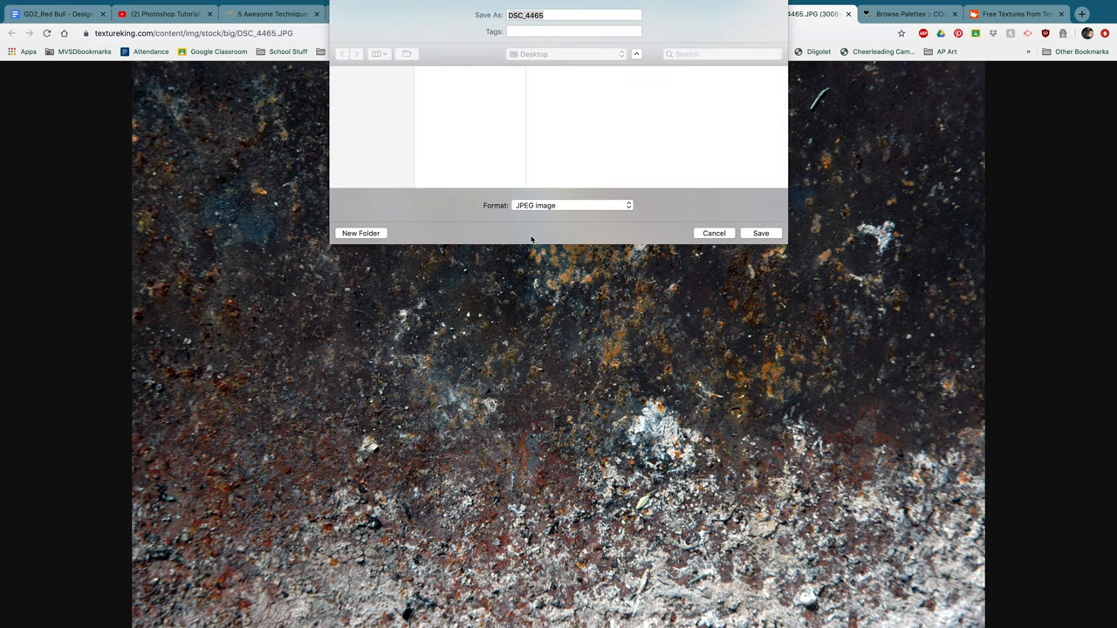
# Make a Desktop folder 'Red Bull Design' and save the JPEG there as 'Texture 1'.
pyautogui.click(361, 233)
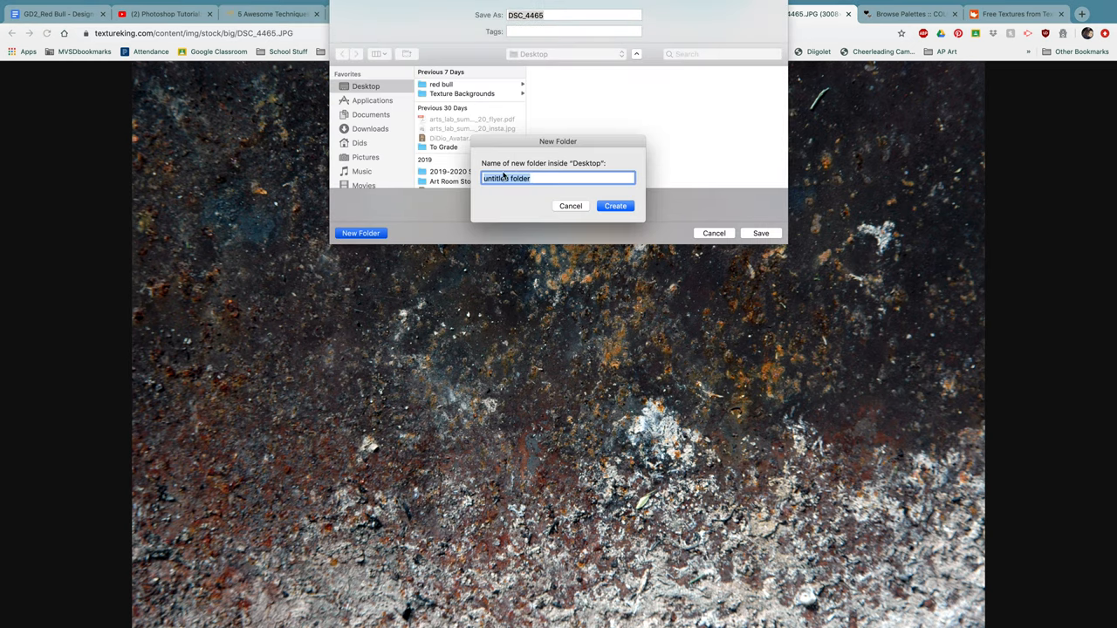
pyautogui.write('Red Bull Des')
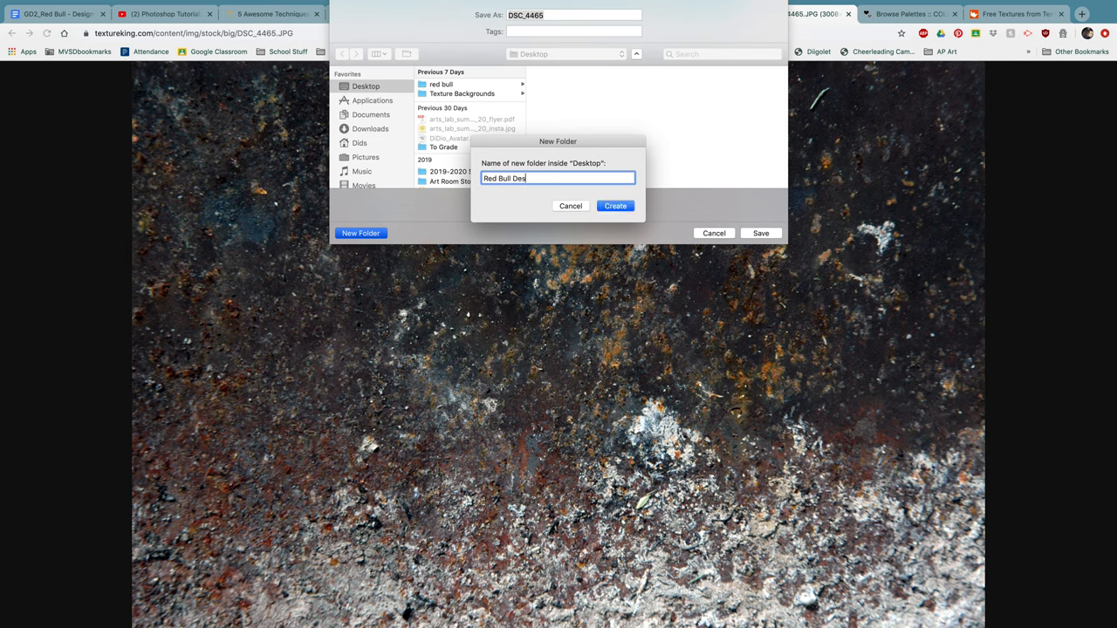
pyautogui.write('ign')
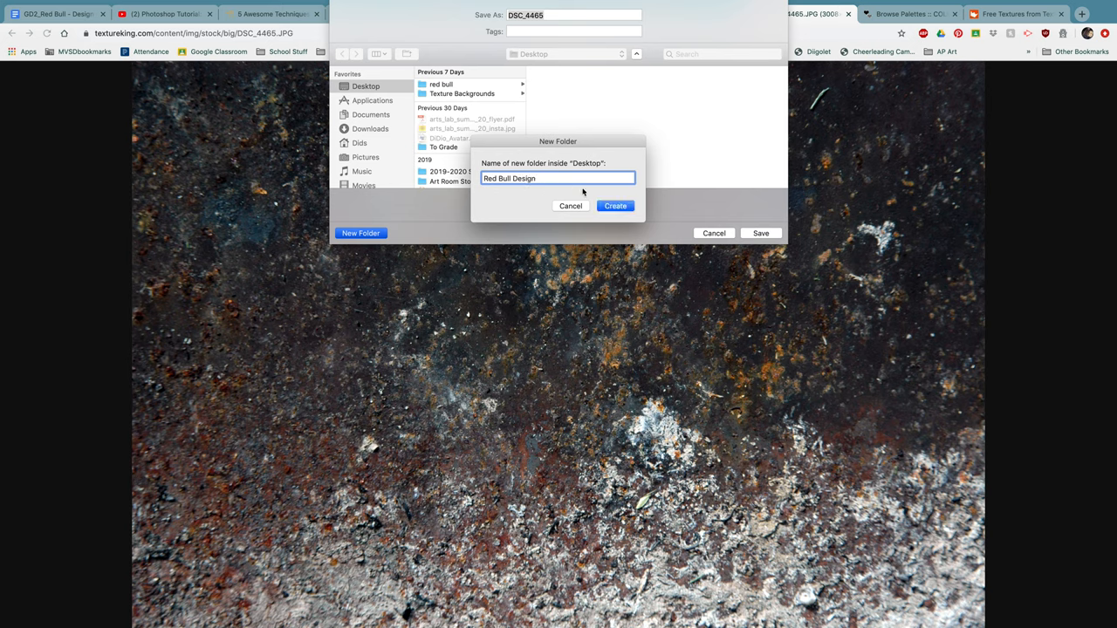
pyautogui.click(616, 206)
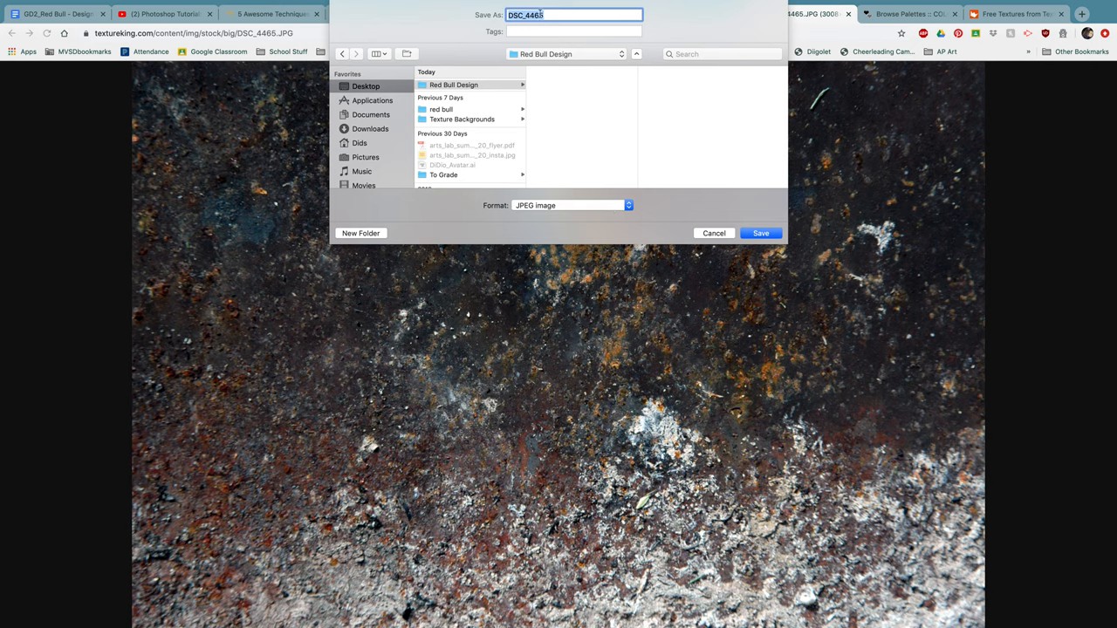
pyautogui.write('Texture 1')
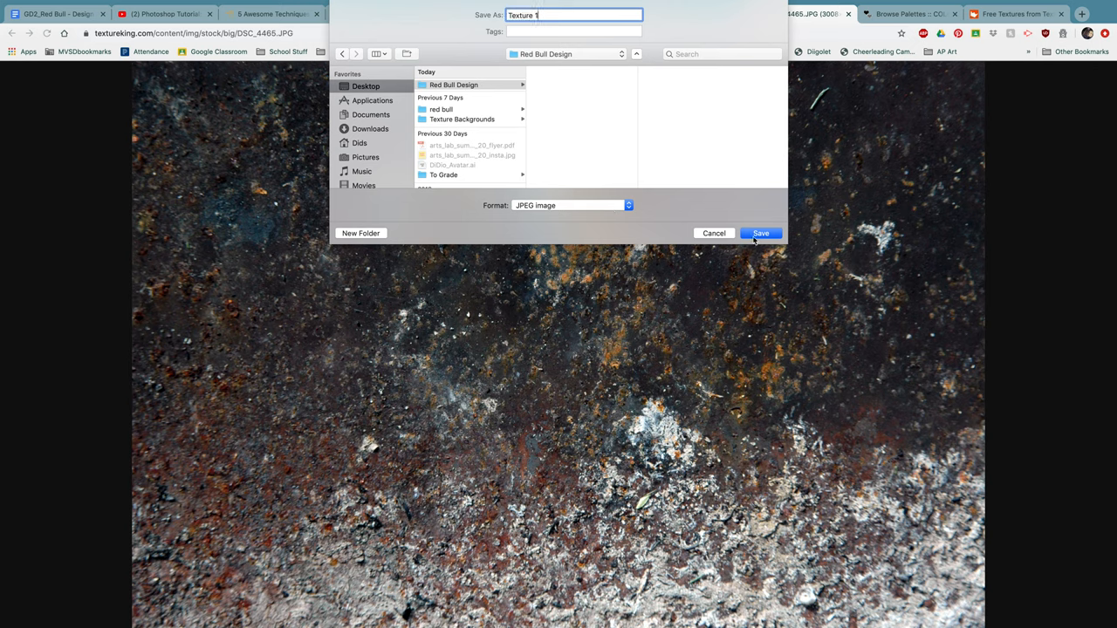
pyautogui.click(760, 233)
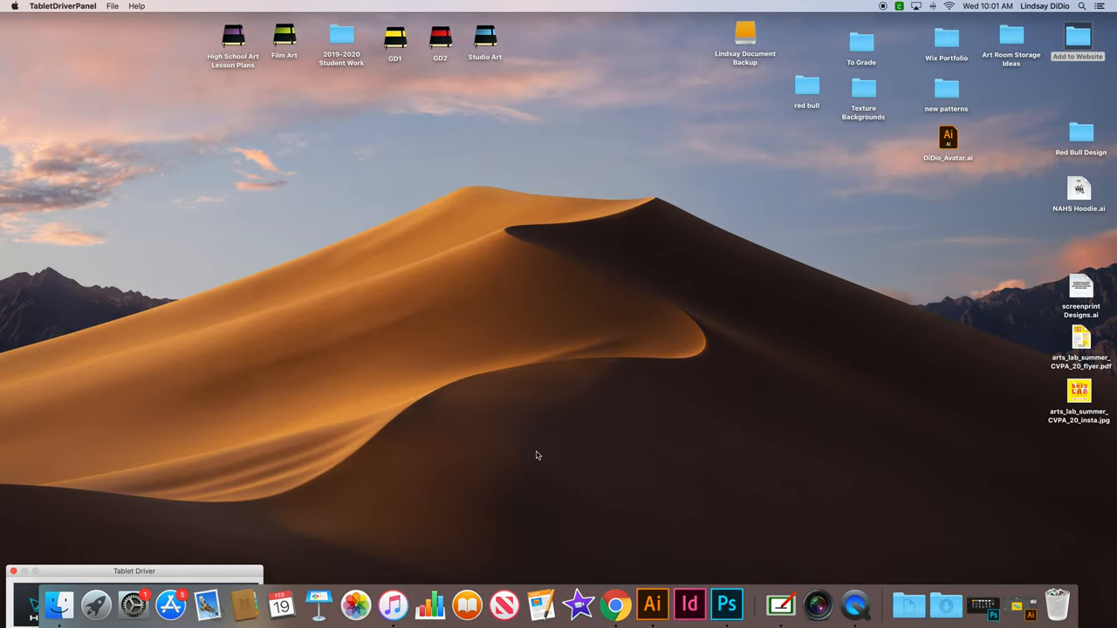
pyautogui.moveTo(689, 604)
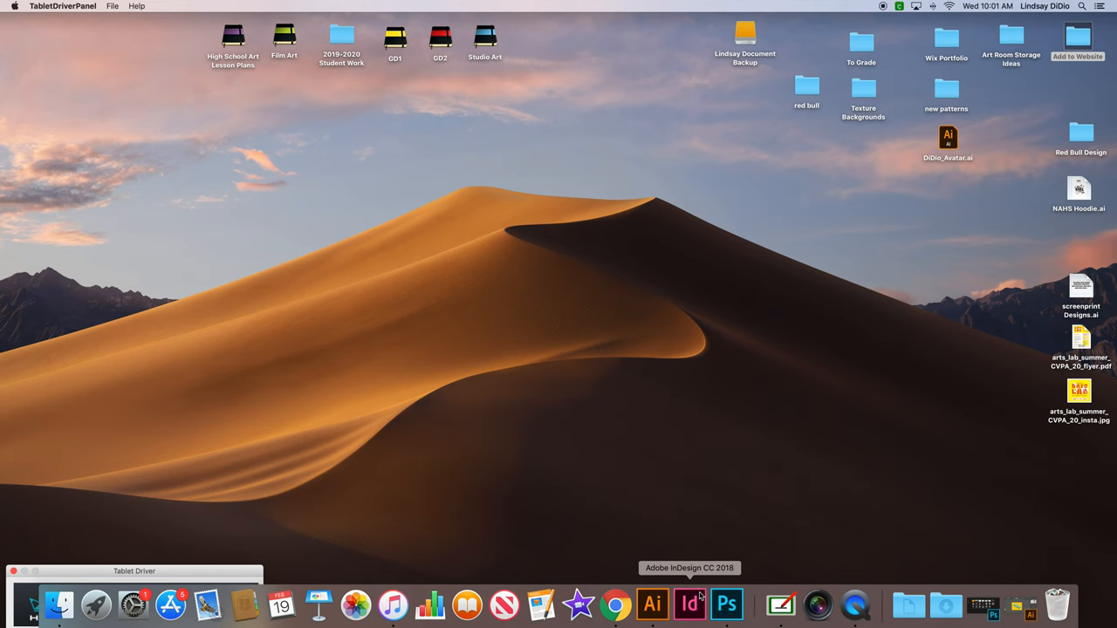
# Launch Photoshop CC 2018 from the Dock and choose Create new on the start screen.
pyautogui.click(727, 604)
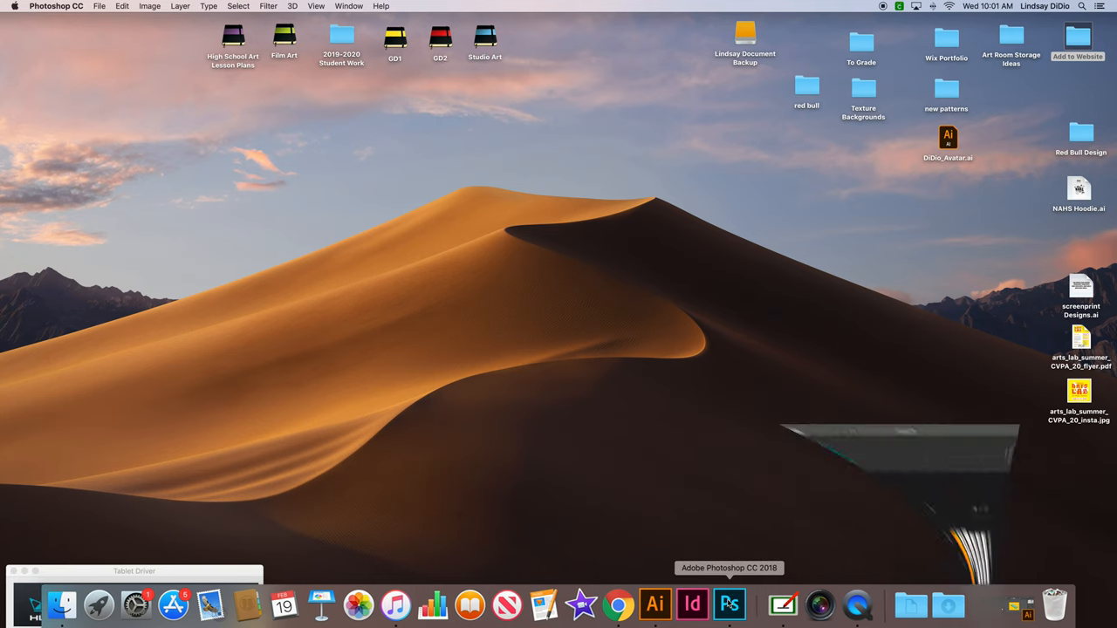
pyautogui.click(730, 604)
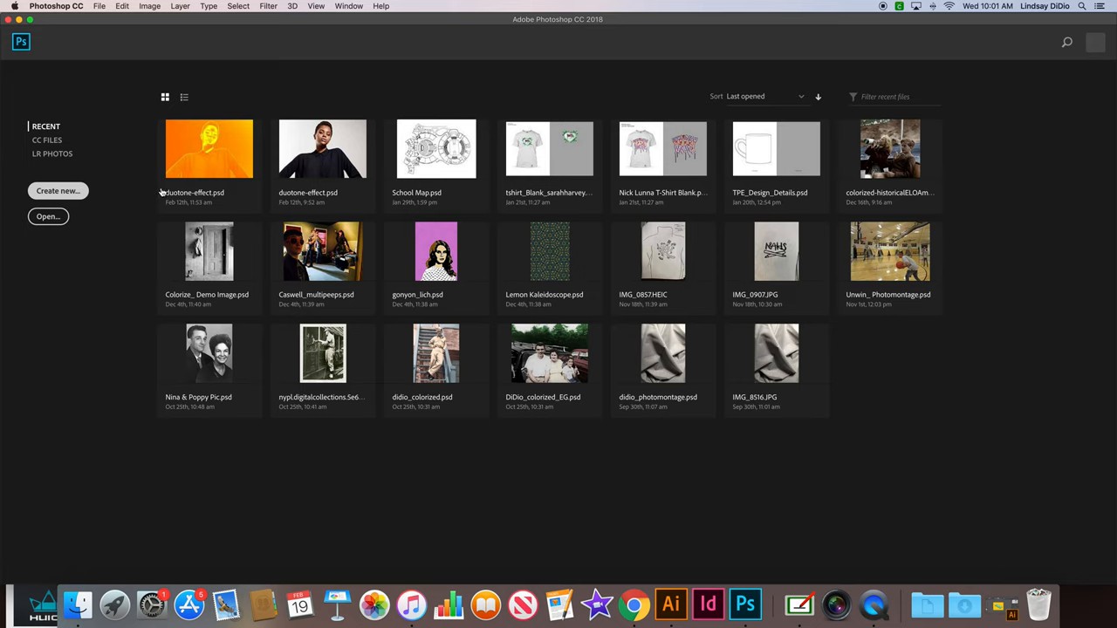
pyautogui.moveTo(168, 184)
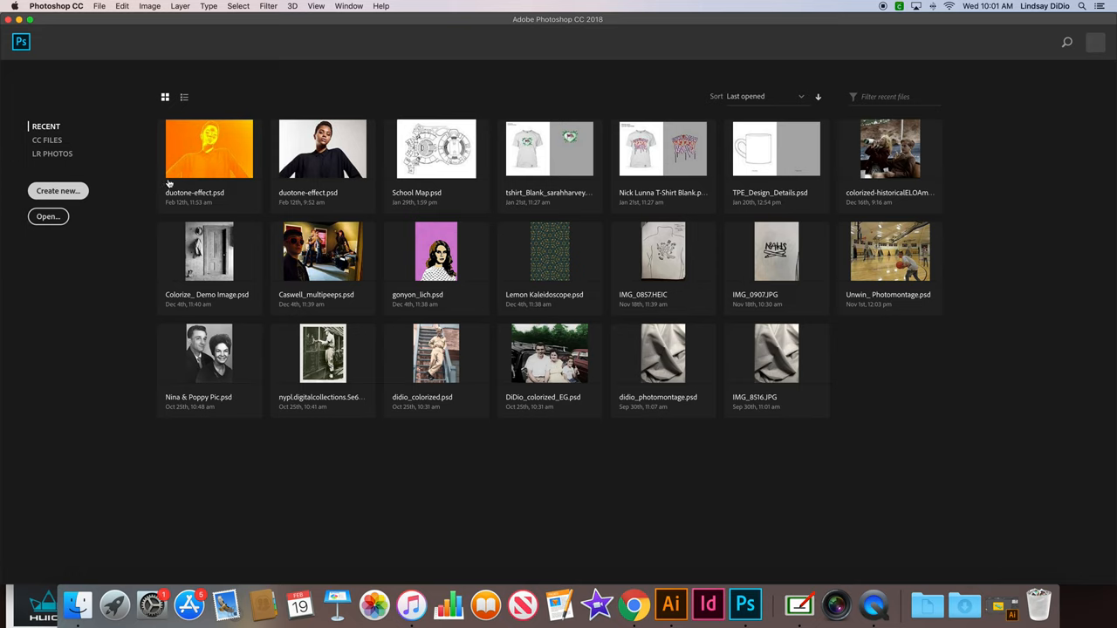
pyautogui.moveTo(379, 201)
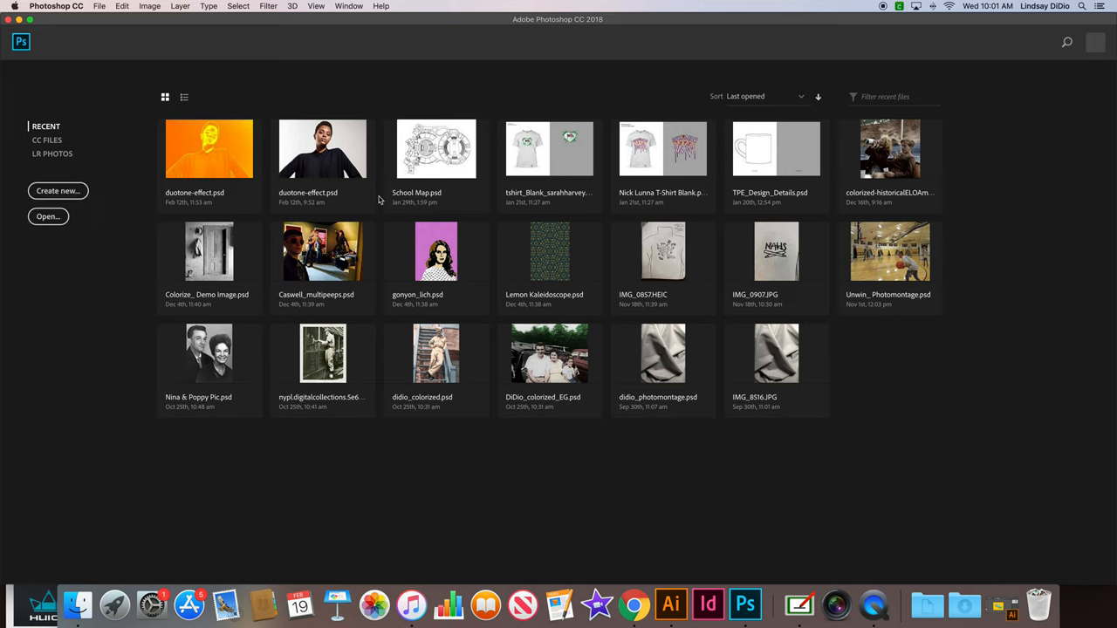
pyautogui.moveTo(58, 191)
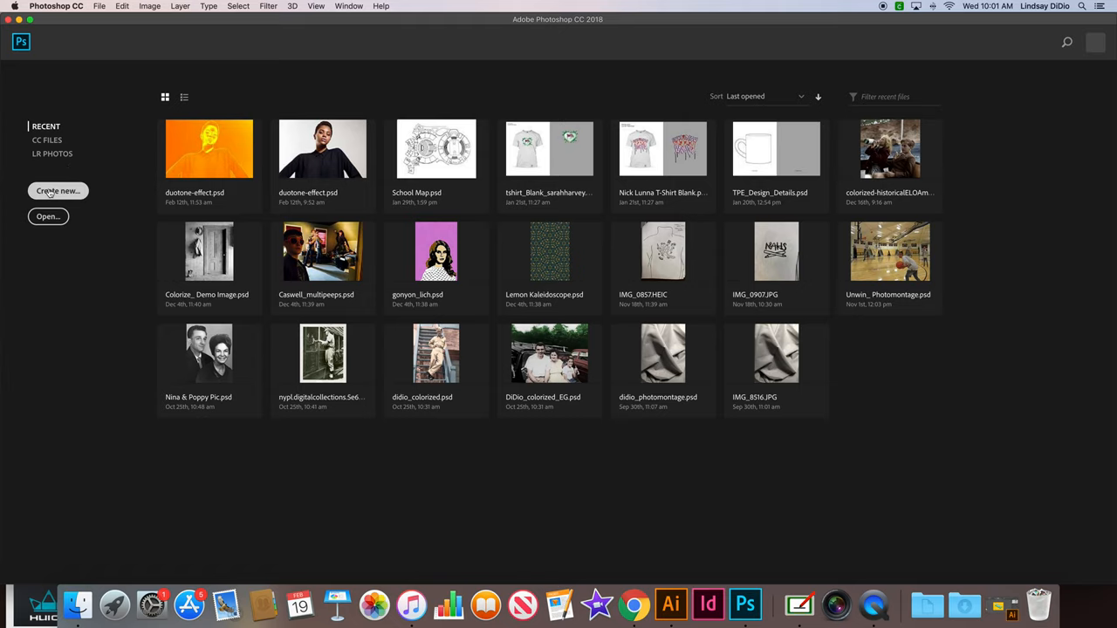
pyautogui.click(59, 190)
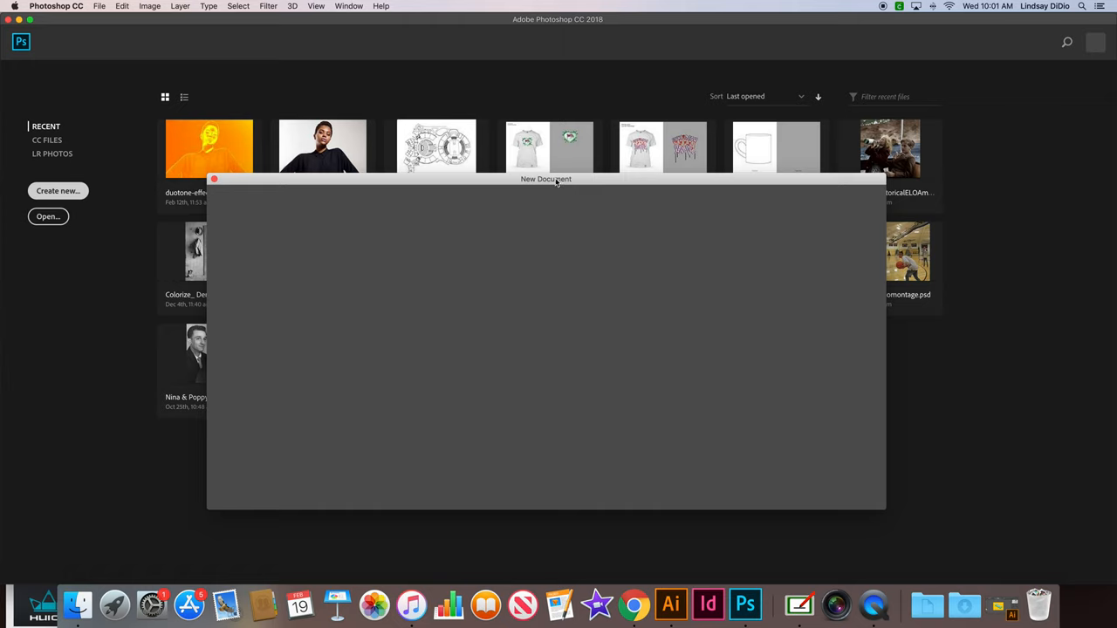
pyautogui.moveTo(541, 183)
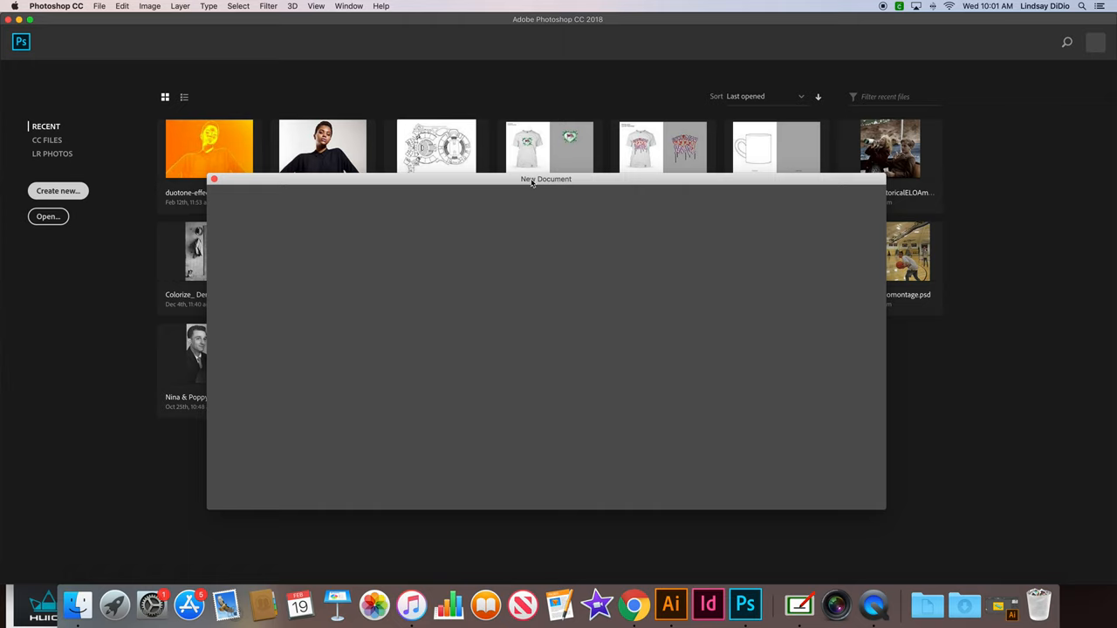
pyautogui.moveTo(539, 185)
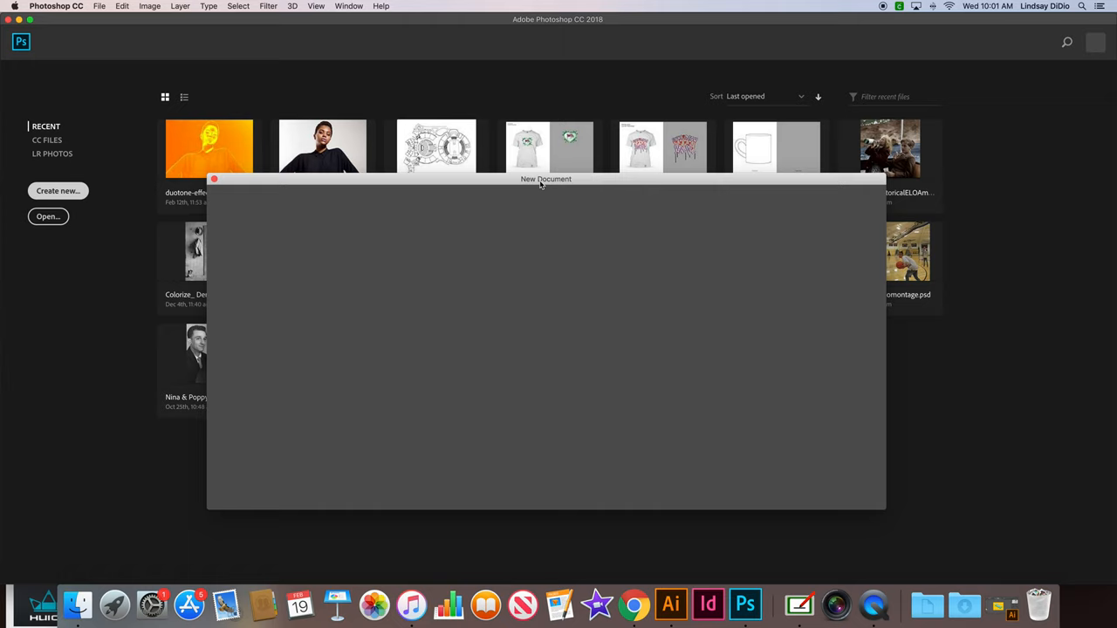
pyautogui.moveTo(544, 184)
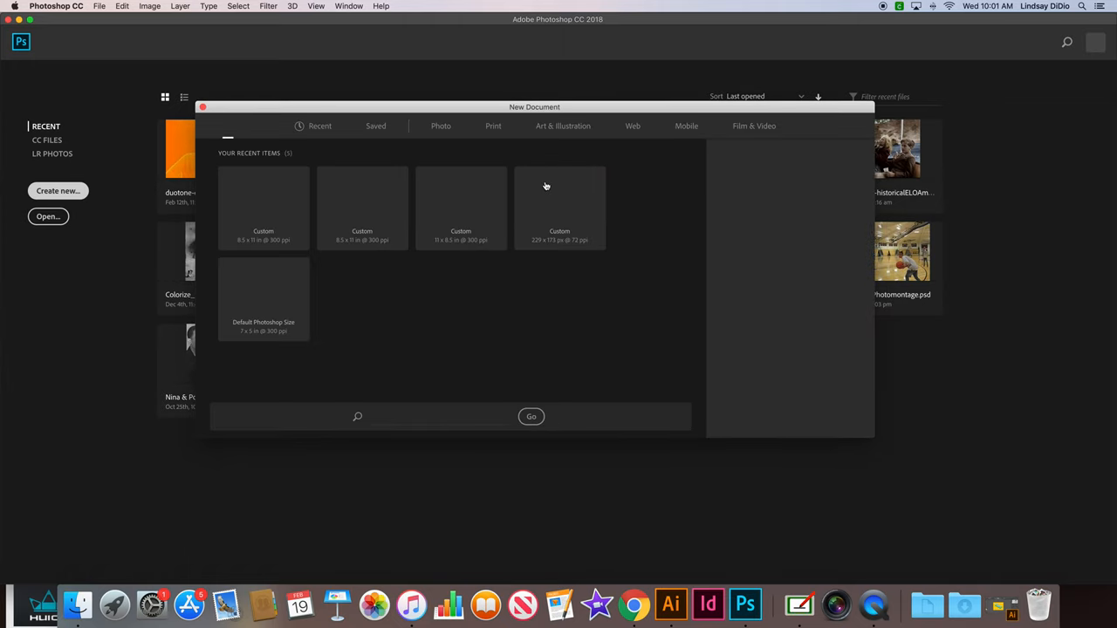
# Create 'Background Texture 1': 17 x 11 in, 300 ppi, CMYK 8-bit, transparent background.
pyautogui.click(264, 208)
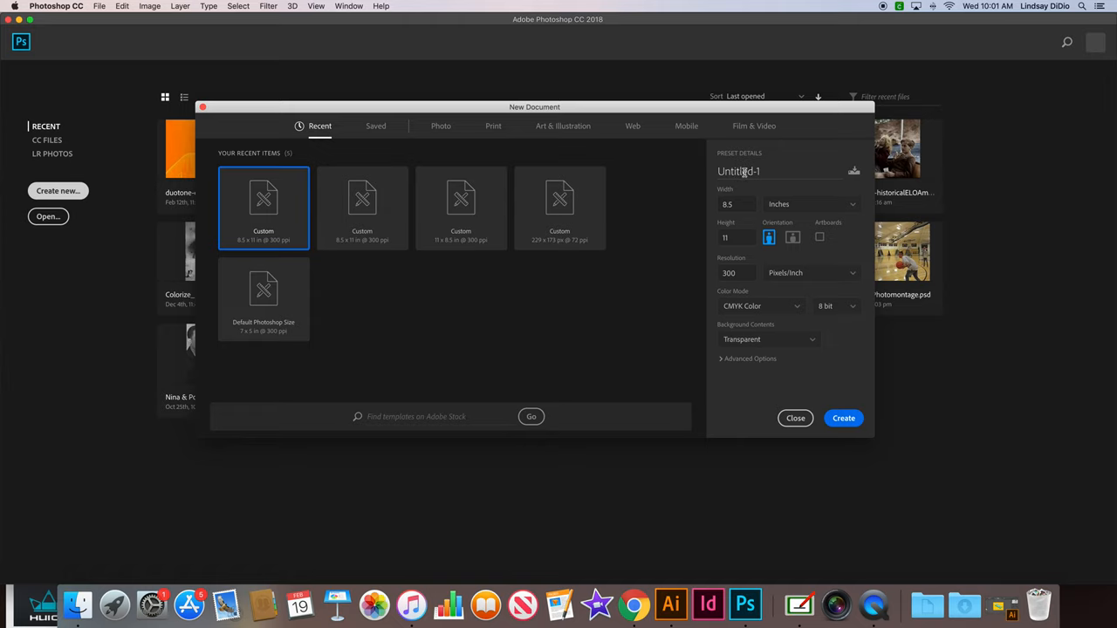
pyautogui.doubleClick(740, 171)
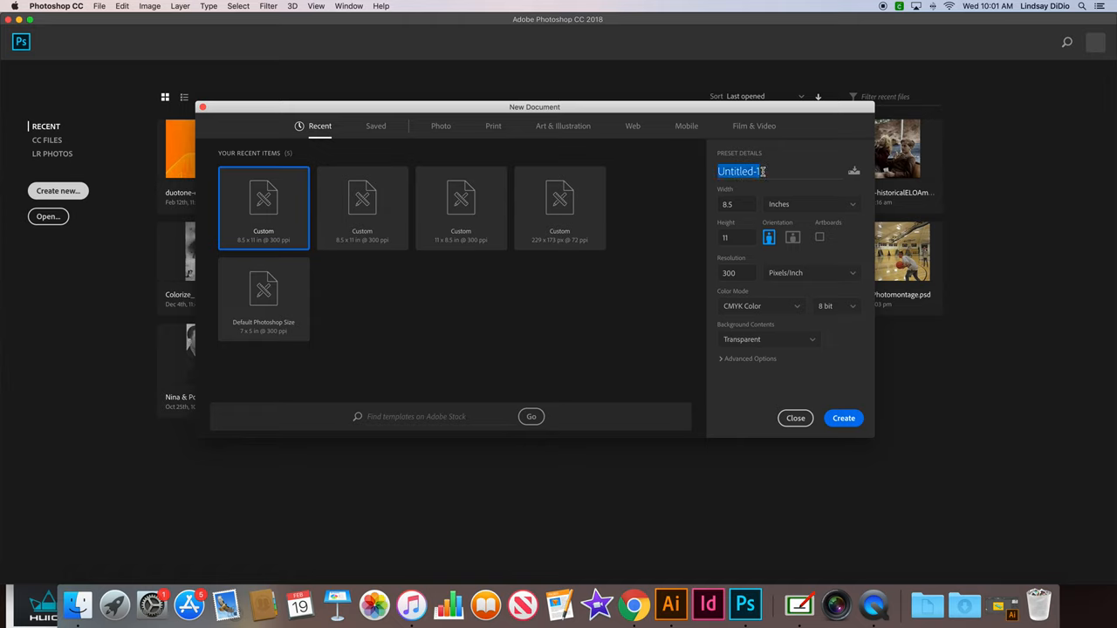
pyautogui.write('texture')
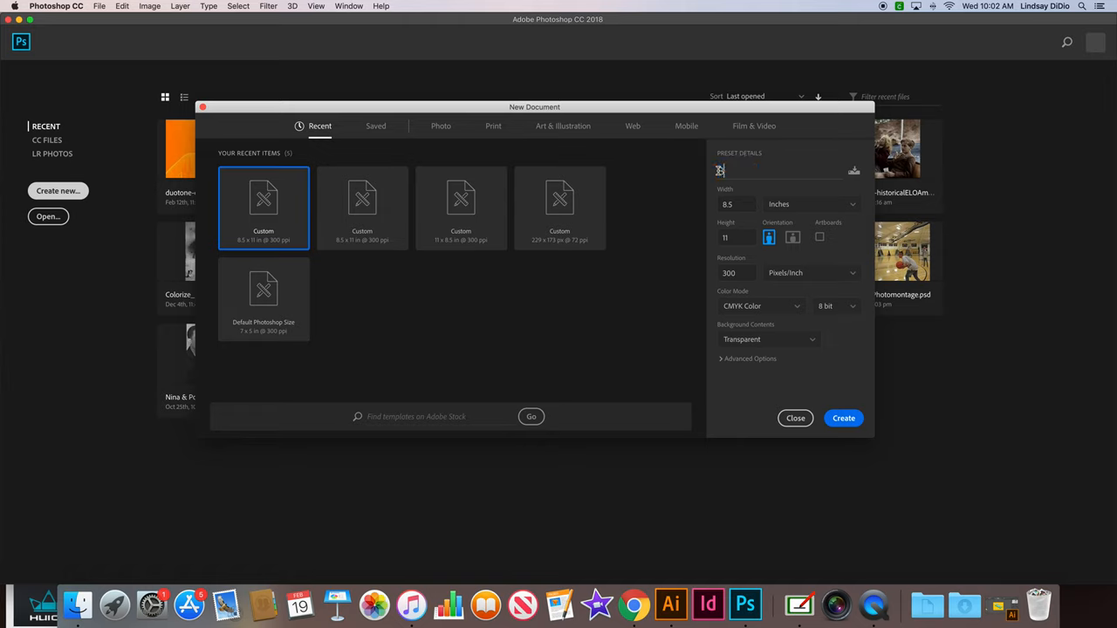
pyautogui.write('Background Texture 1')
pyautogui.click(738, 204)
pyautogui.write('17')
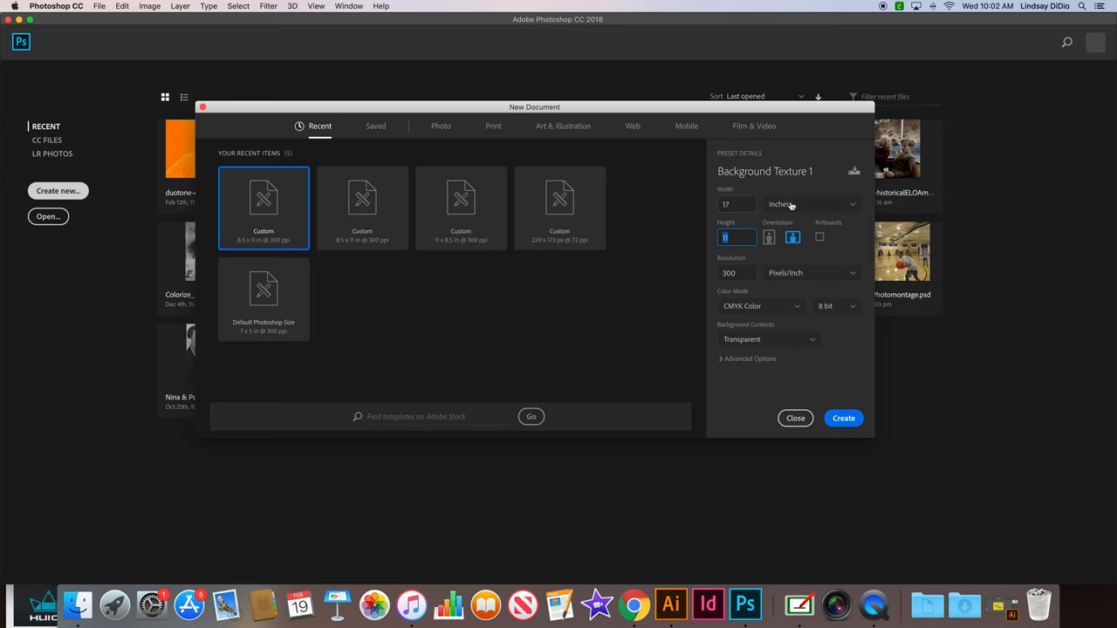
pyautogui.click(793, 236)
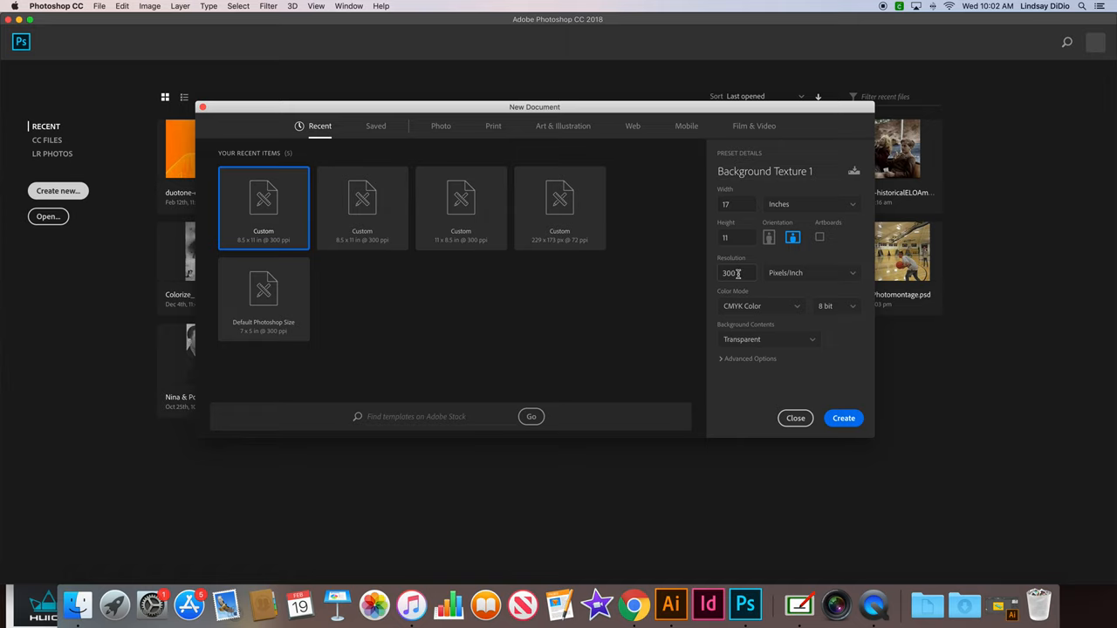
pyautogui.click(835, 306)
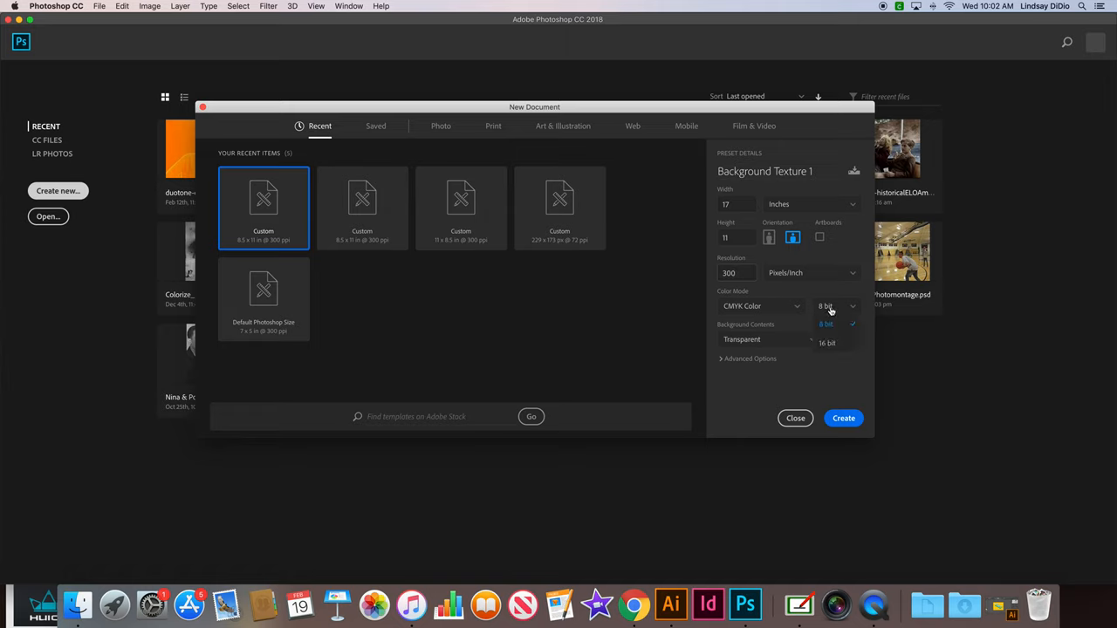
pyautogui.click(826, 343)
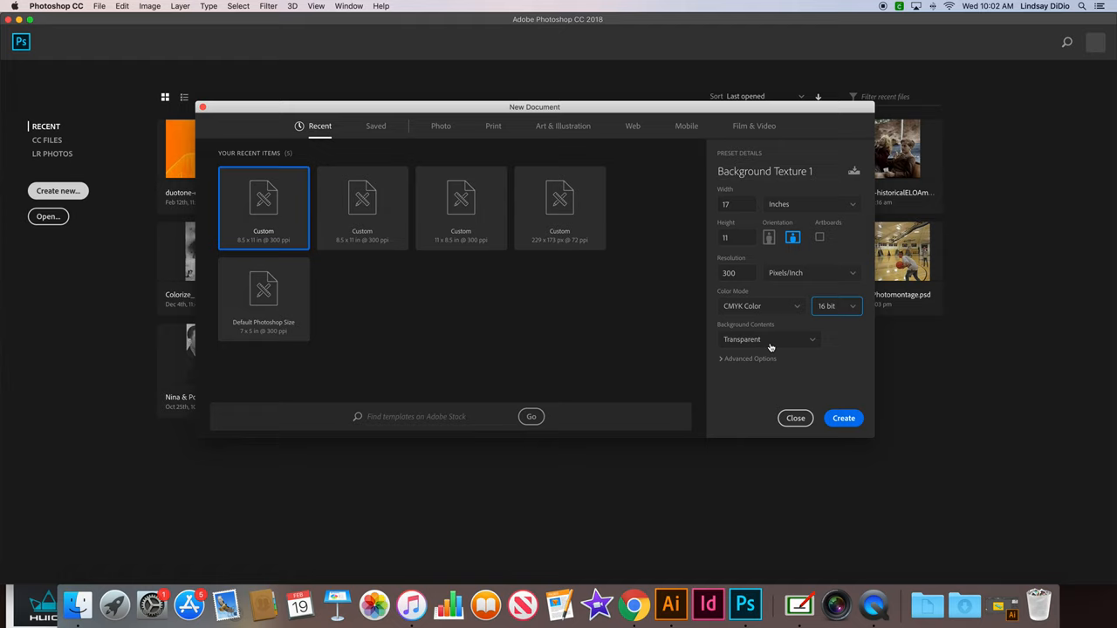
pyautogui.click(835, 305)
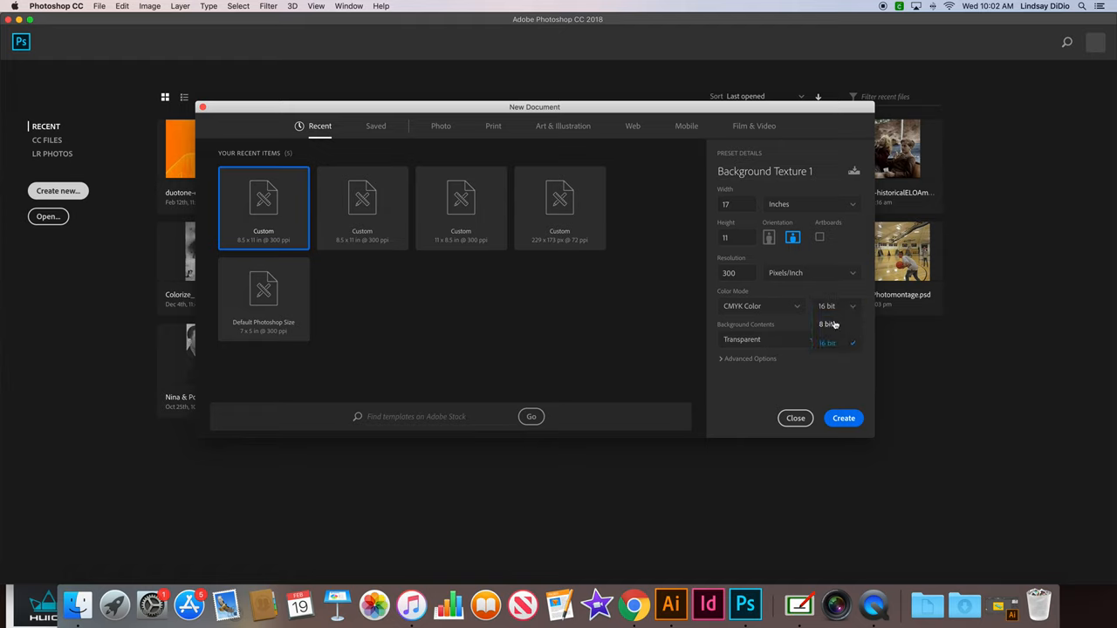
pyautogui.click(825, 324)
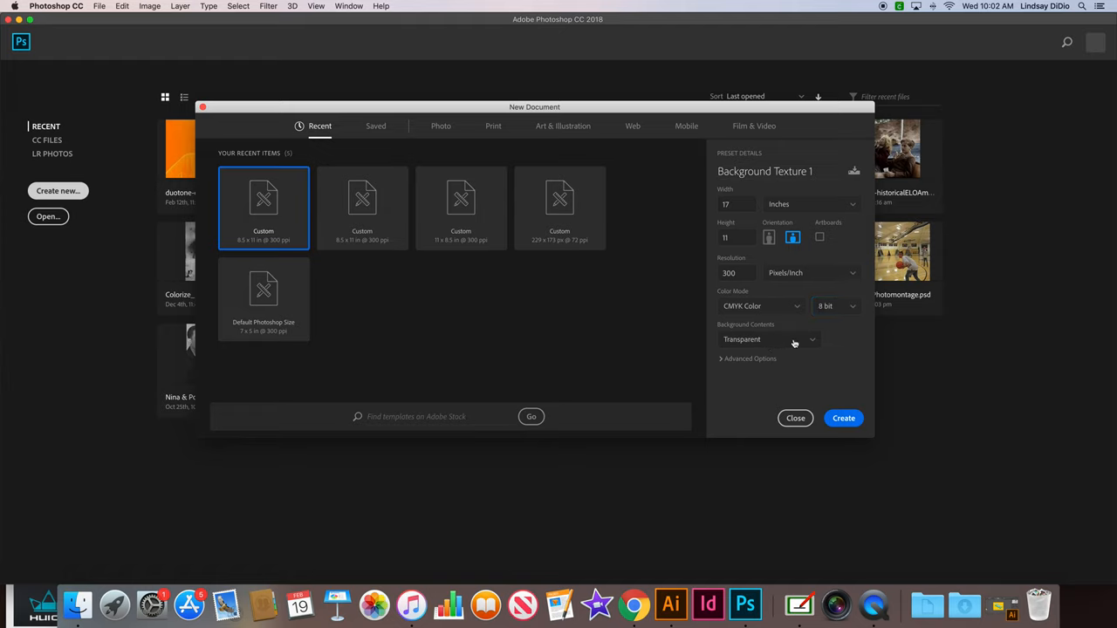
pyautogui.click(768, 339)
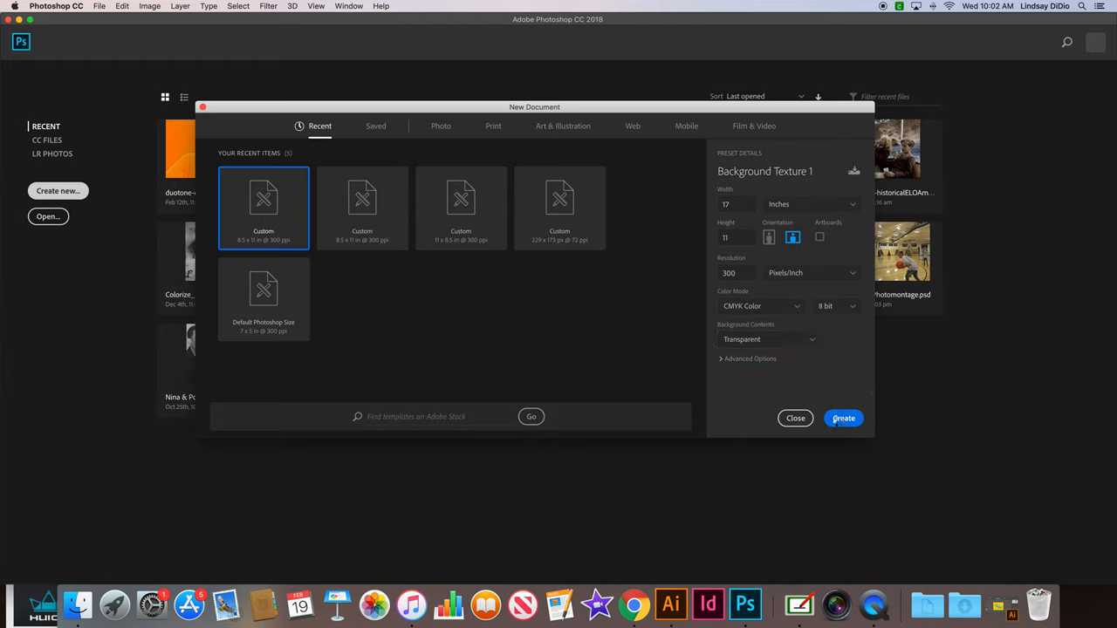
pyautogui.click(843, 418)
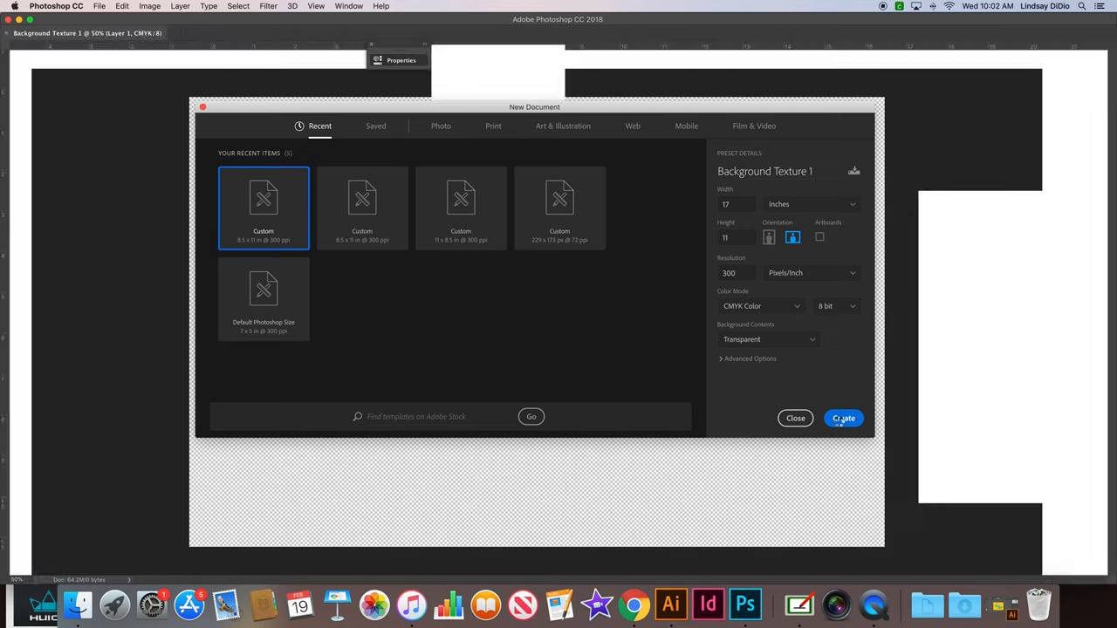
# Place the Texture 1 image onto the canvas, maximize the window and nudge it toward centre.
pyautogui.click(842, 418)
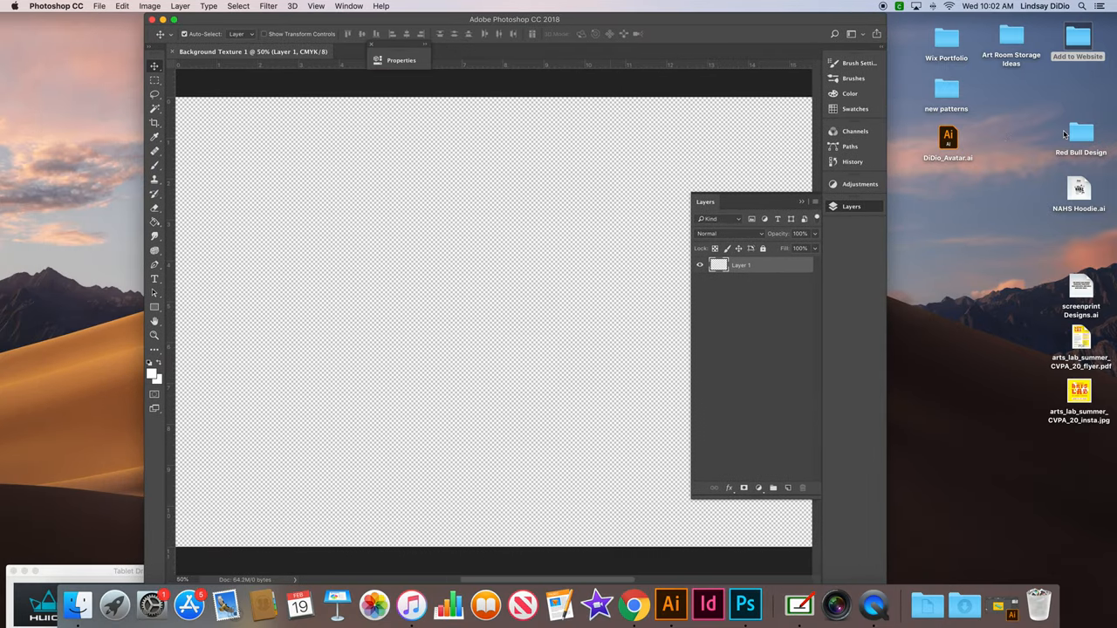
pyautogui.click(1080, 135)
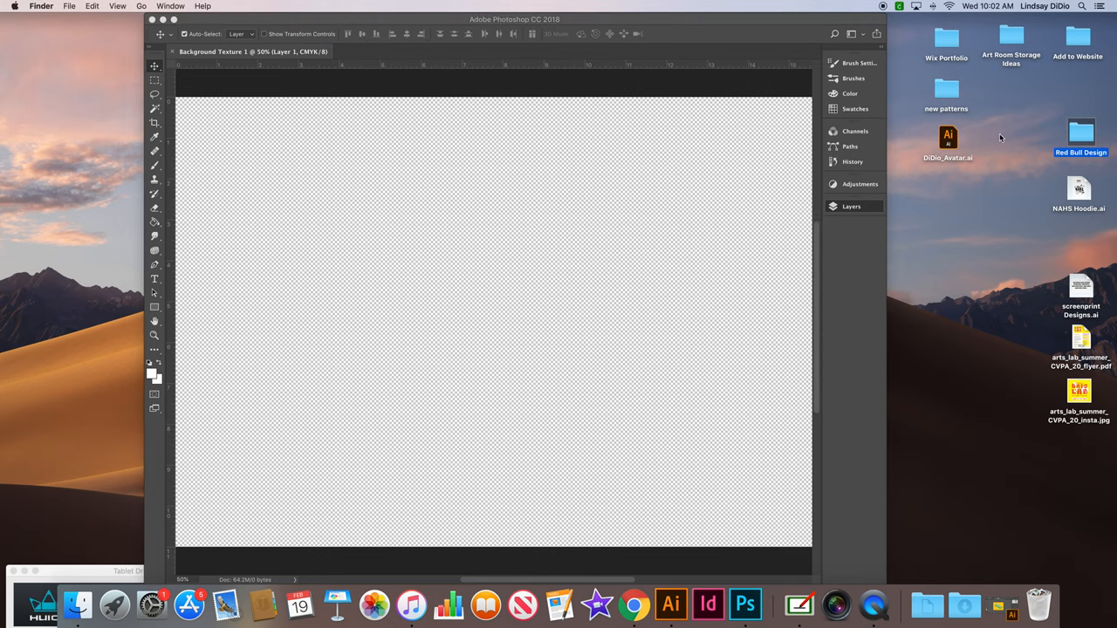
pyautogui.moveTo(1045, 142)
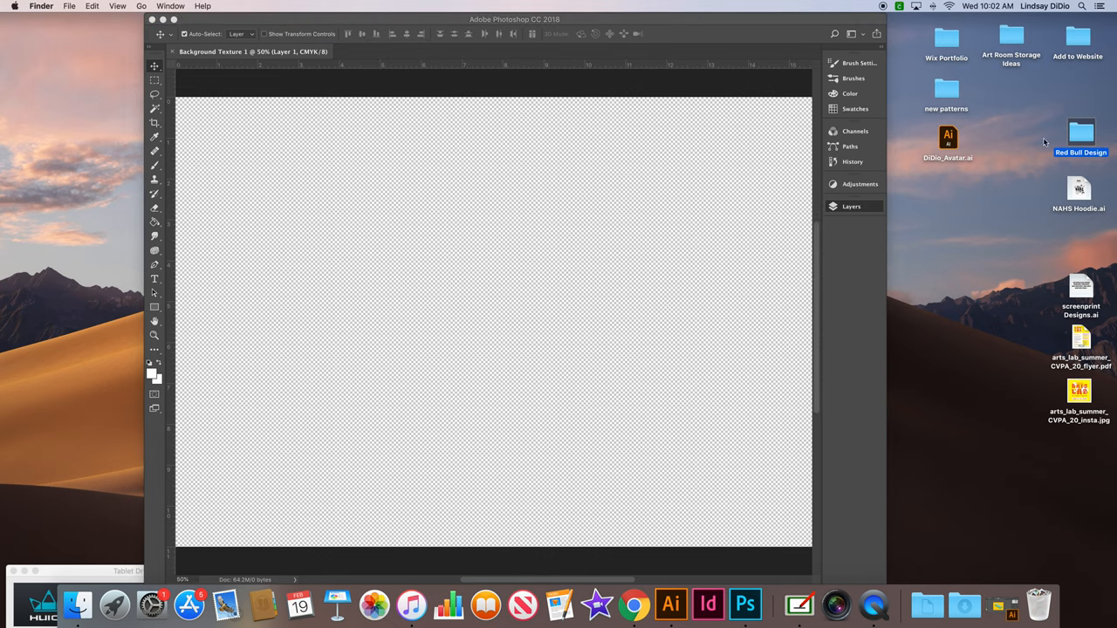
pyautogui.doubleClick(1081, 135)
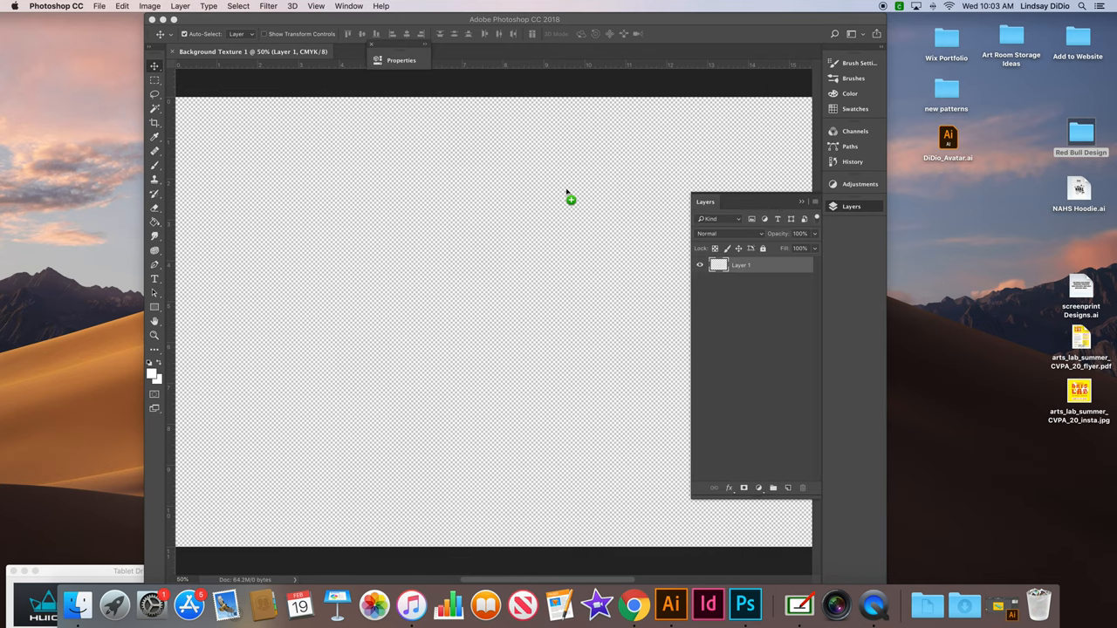
pyautogui.moveTo(566, 198)
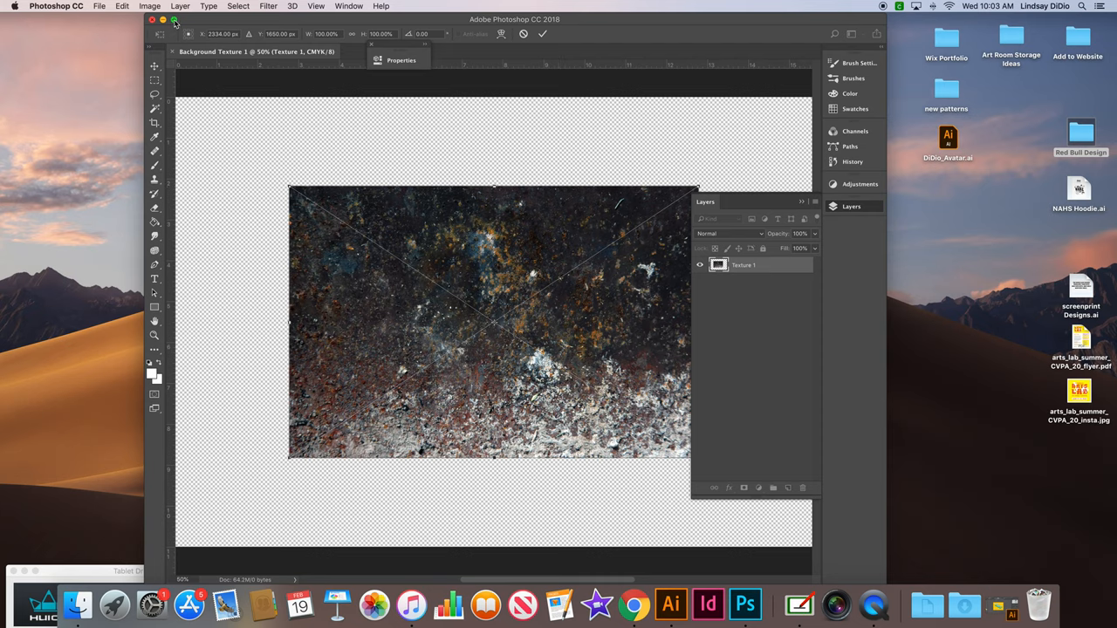
pyautogui.click(174, 19)
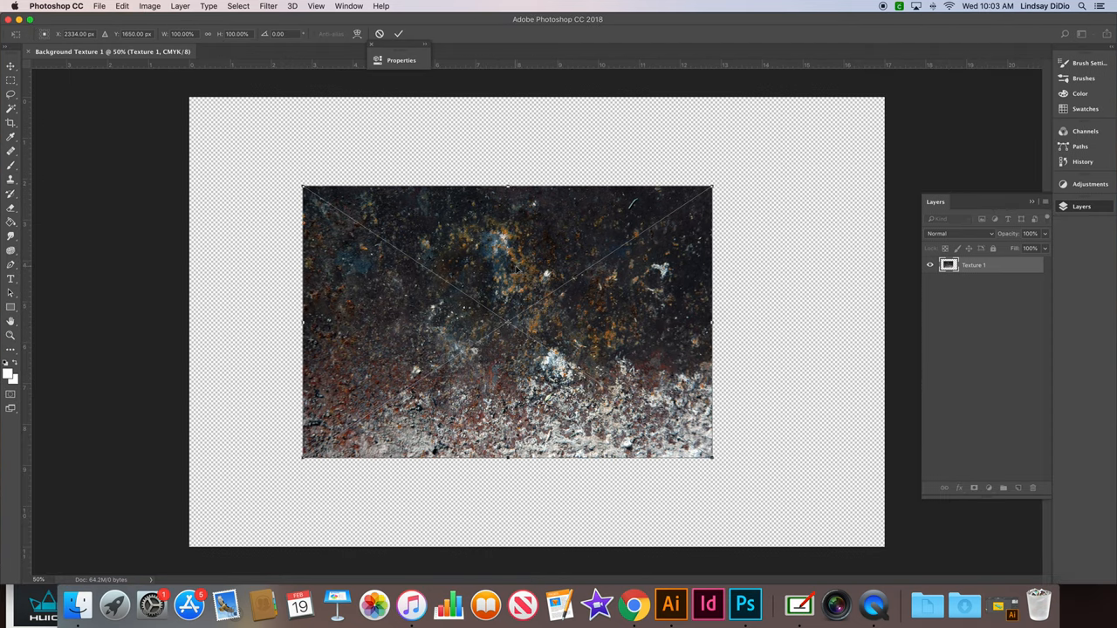
pyautogui.moveTo(506, 322); pyautogui.dragTo(531, 318)
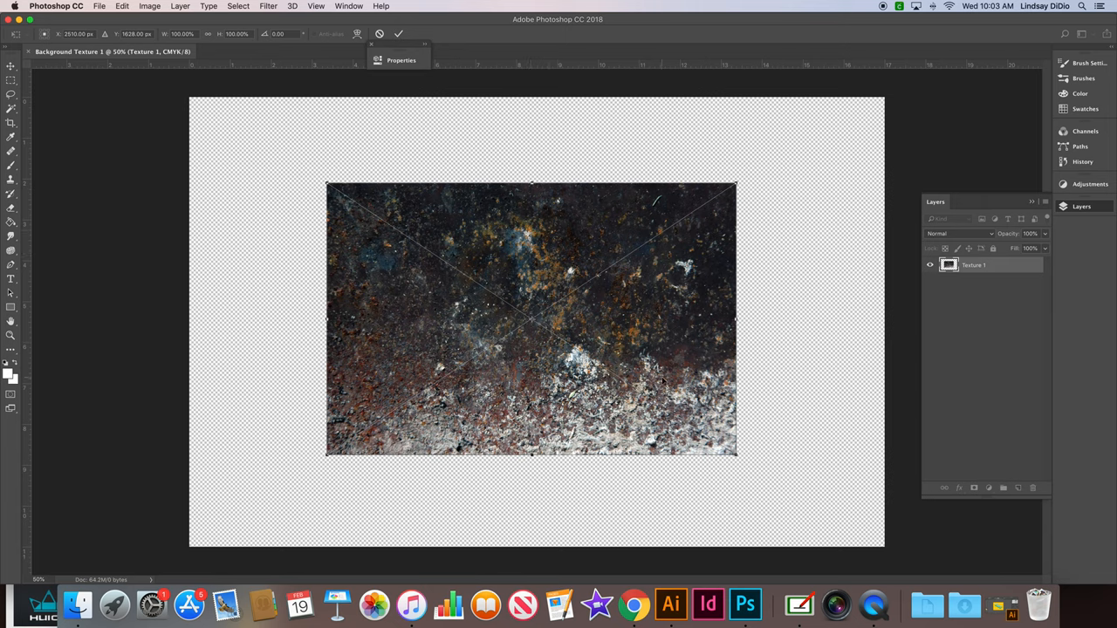
pyautogui.moveTo(662, 381)
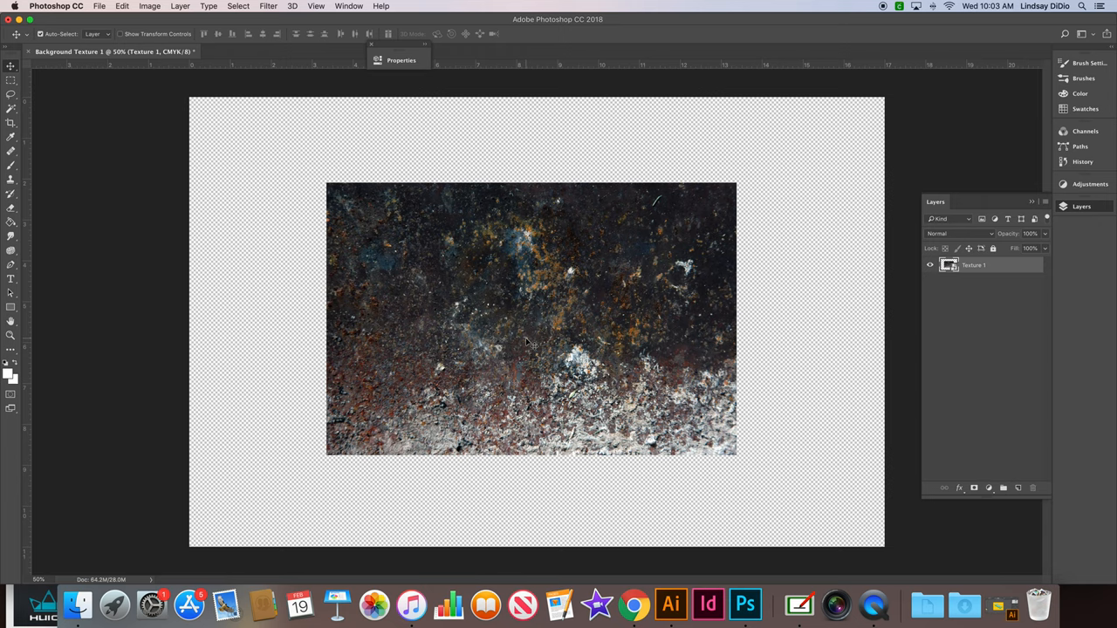
pyautogui.moveTo(991, 325)
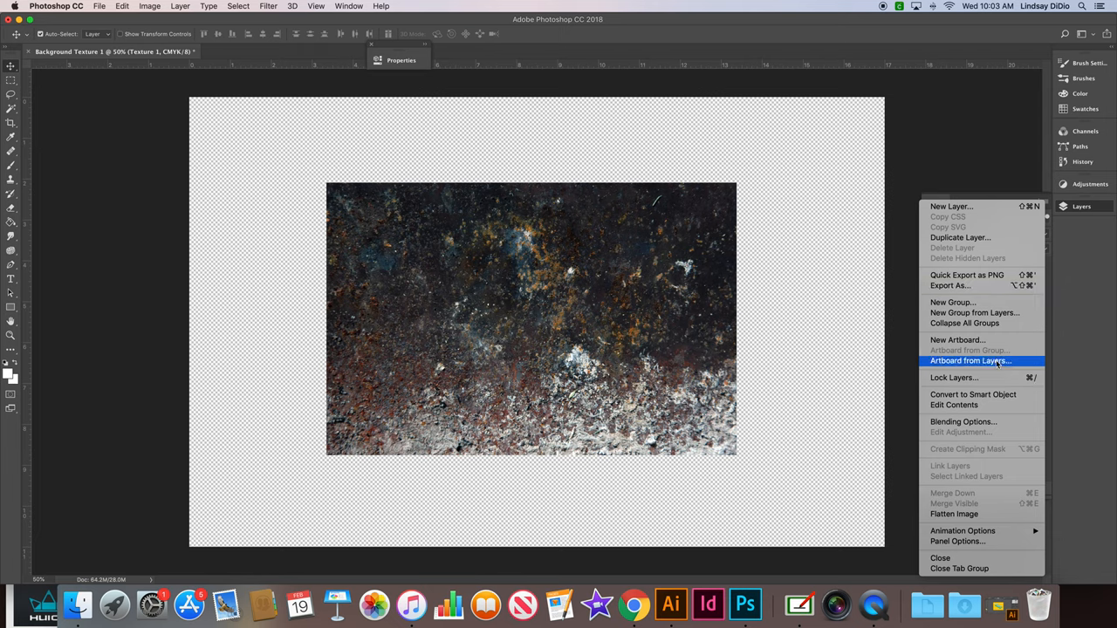
pyautogui.moveTo(990, 361)
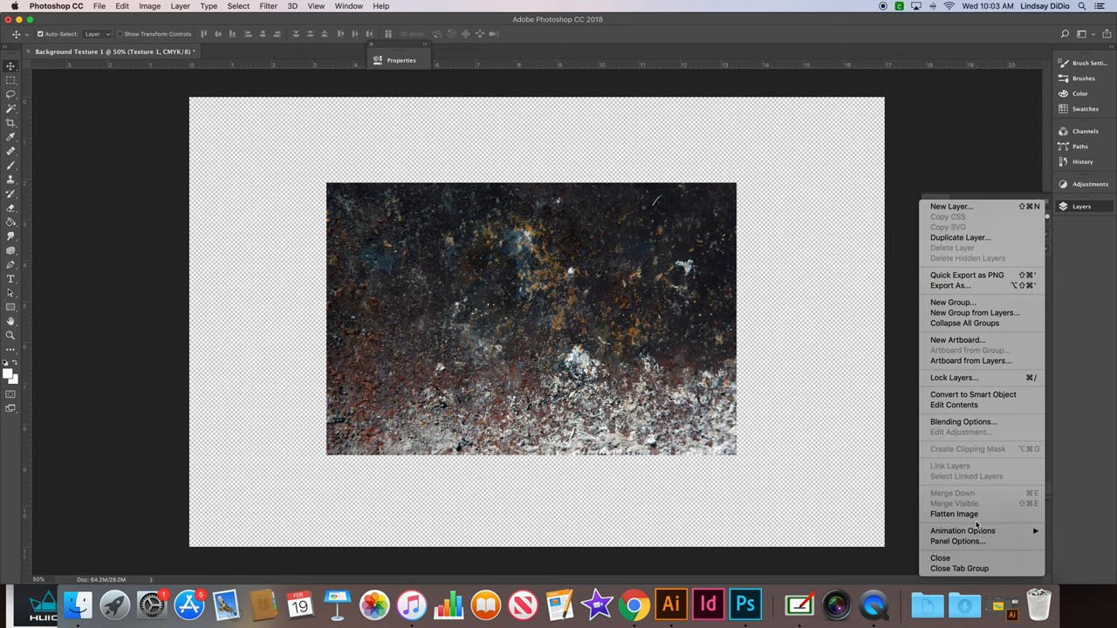
pyautogui.moveTo(957, 339)
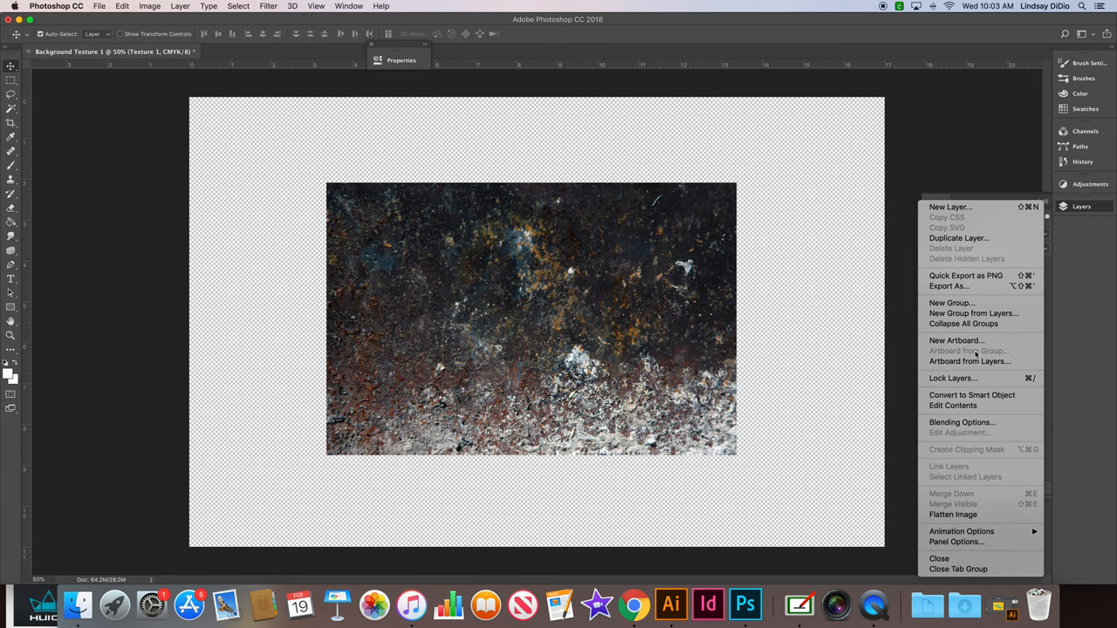
pyautogui.moveTo(978, 483)
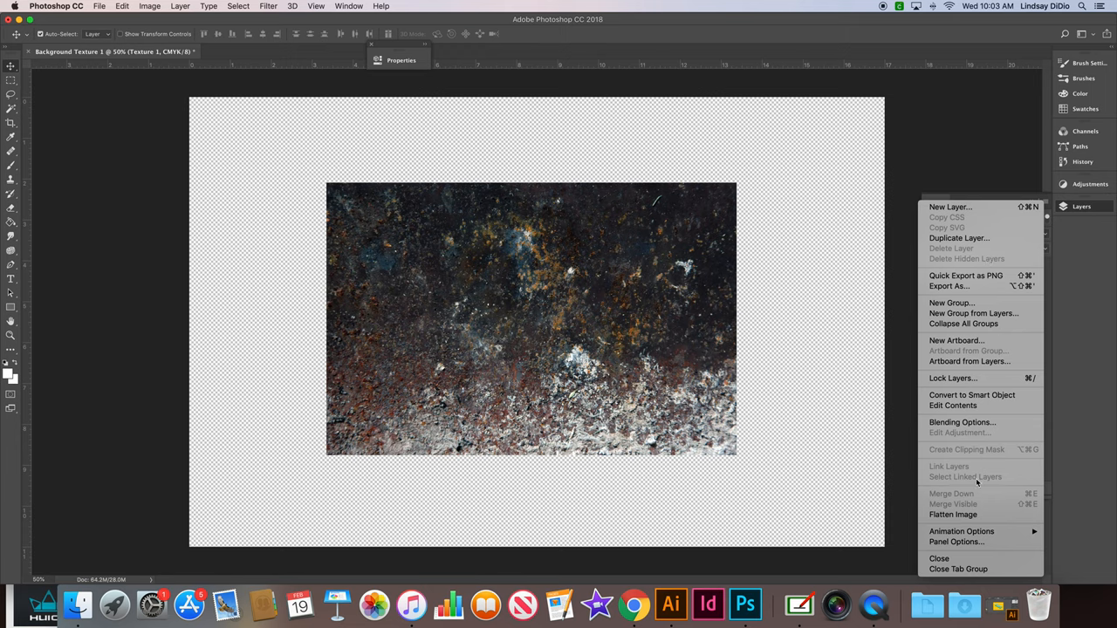
pyautogui.moveTo(919, 148)
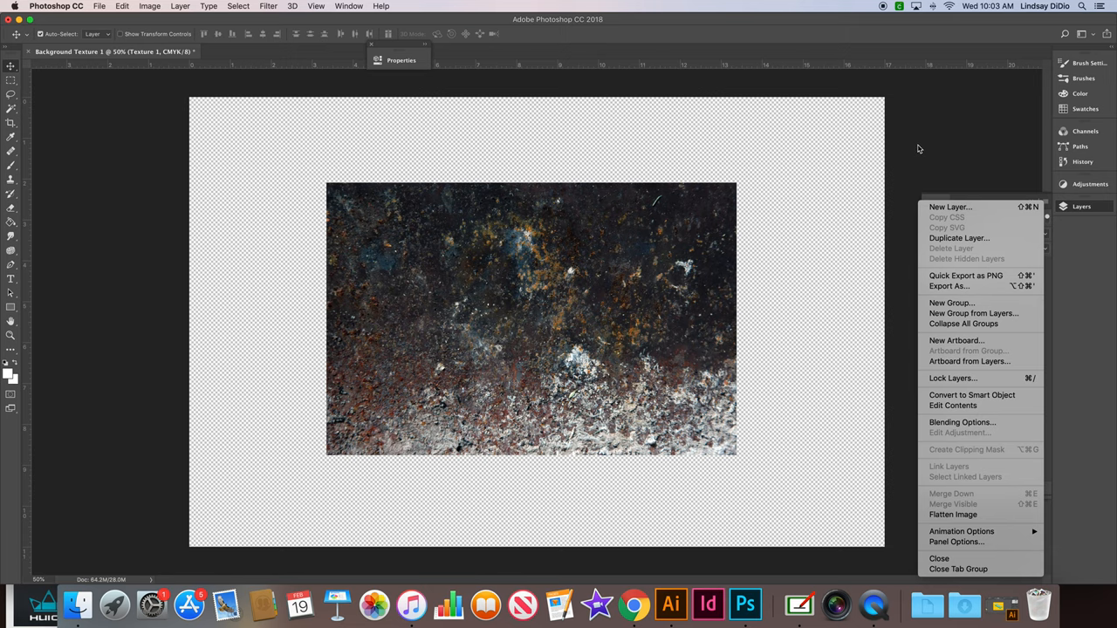
pyautogui.moveTo(916, 147)
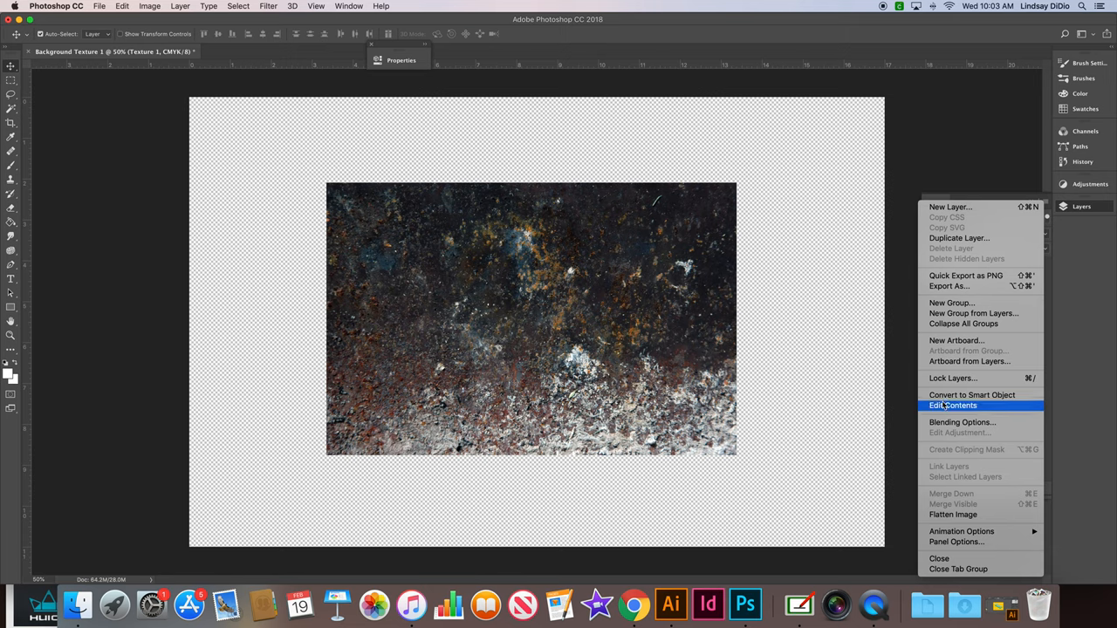
pyautogui.moveTo(942, 438)
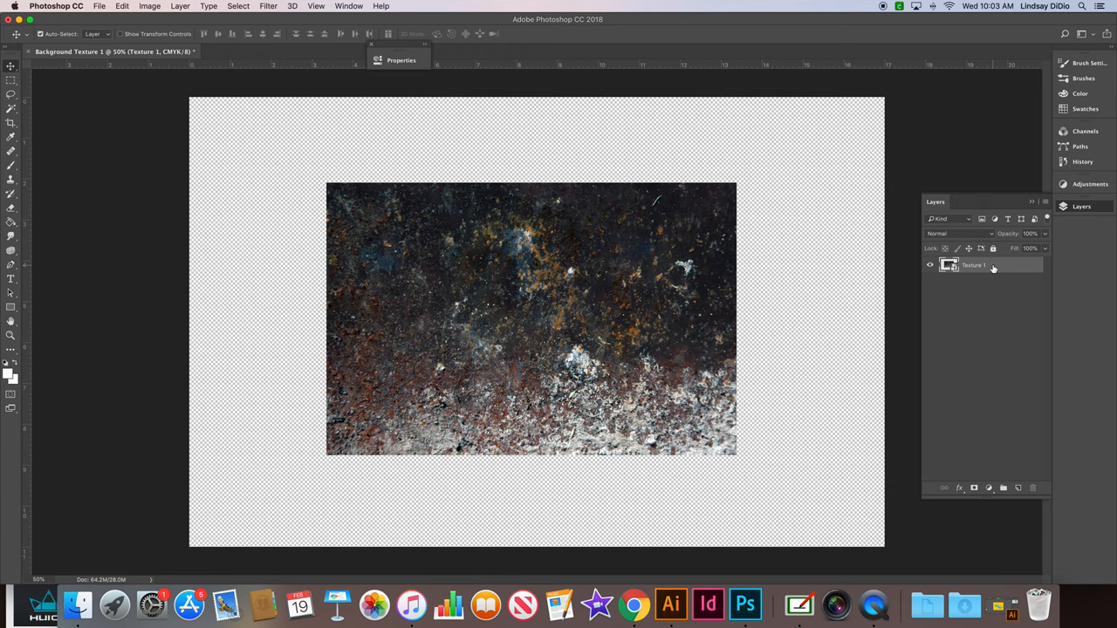
# Rasterize the Texture 1 layer via its Layers panel context menu.
pyautogui.rightClick(992, 267)
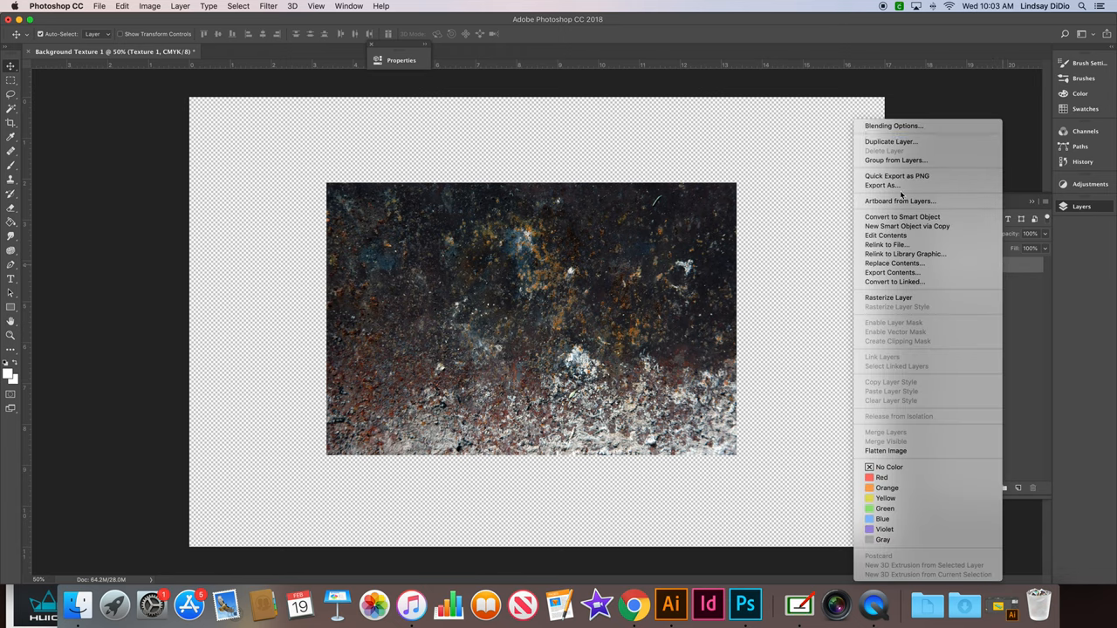
pyautogui.moveTo(888, 298)
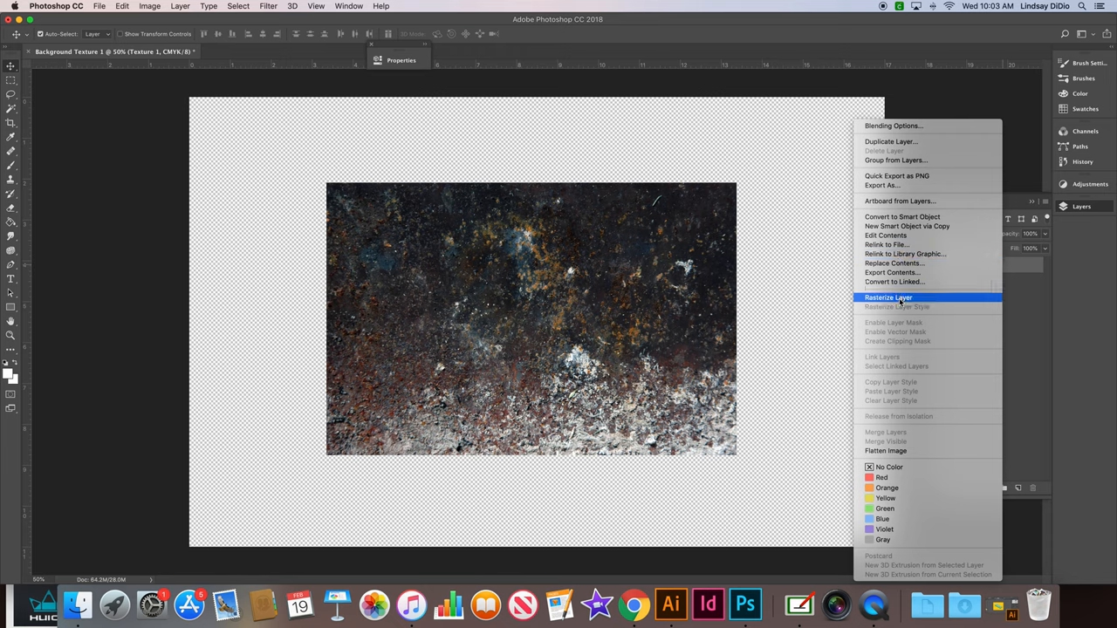
pyautogui.click(887, 297)
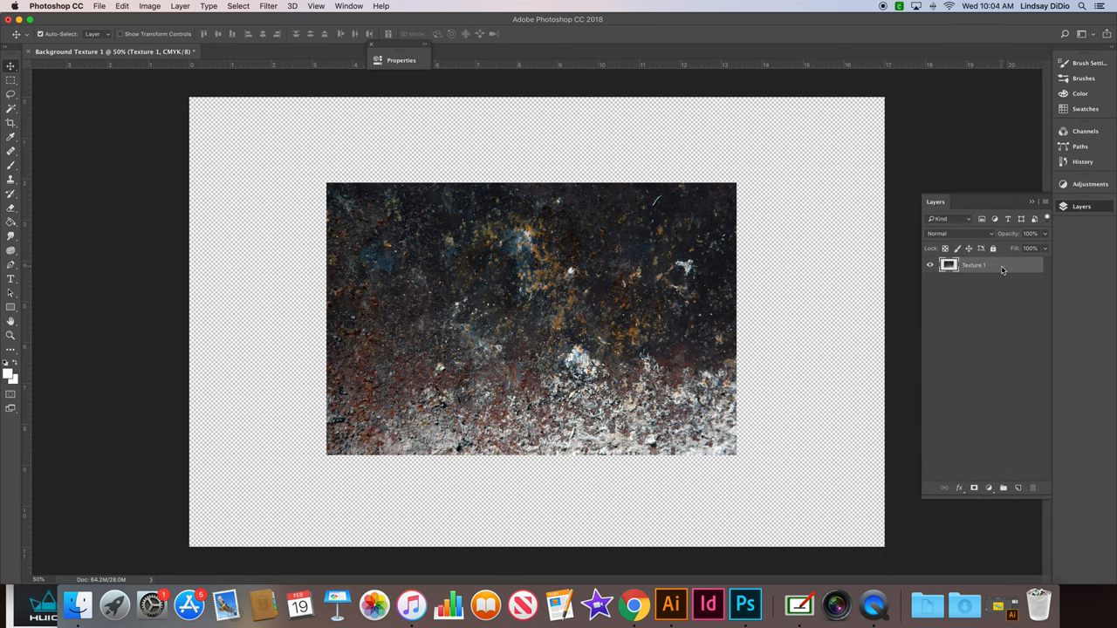
pyautogui.rightClick(974, 265)
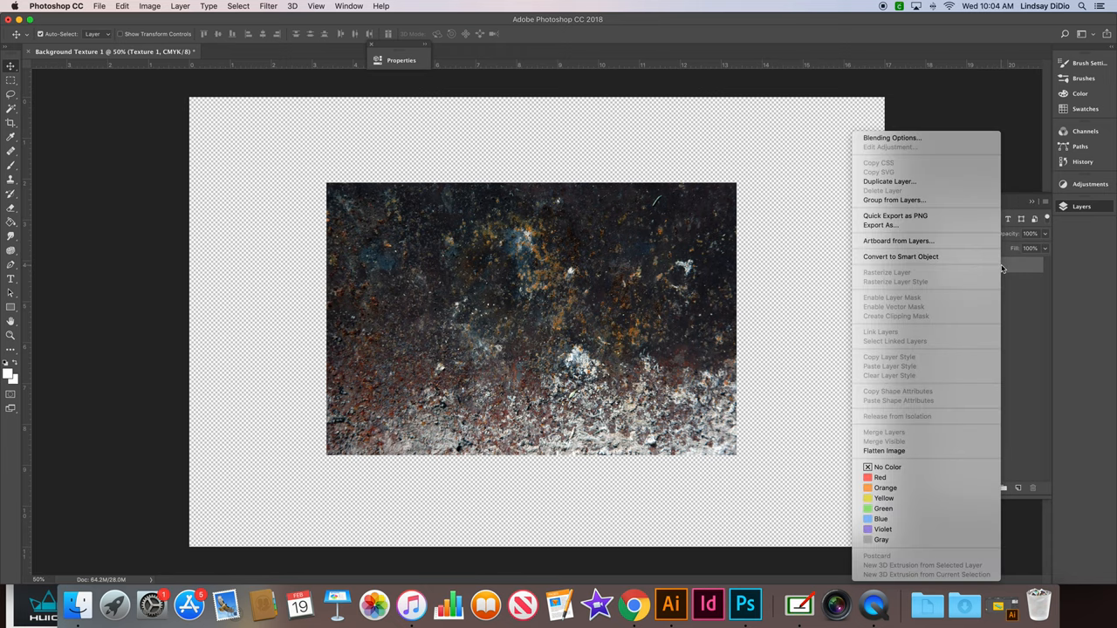
pyautogui.moveTo(899, 278)
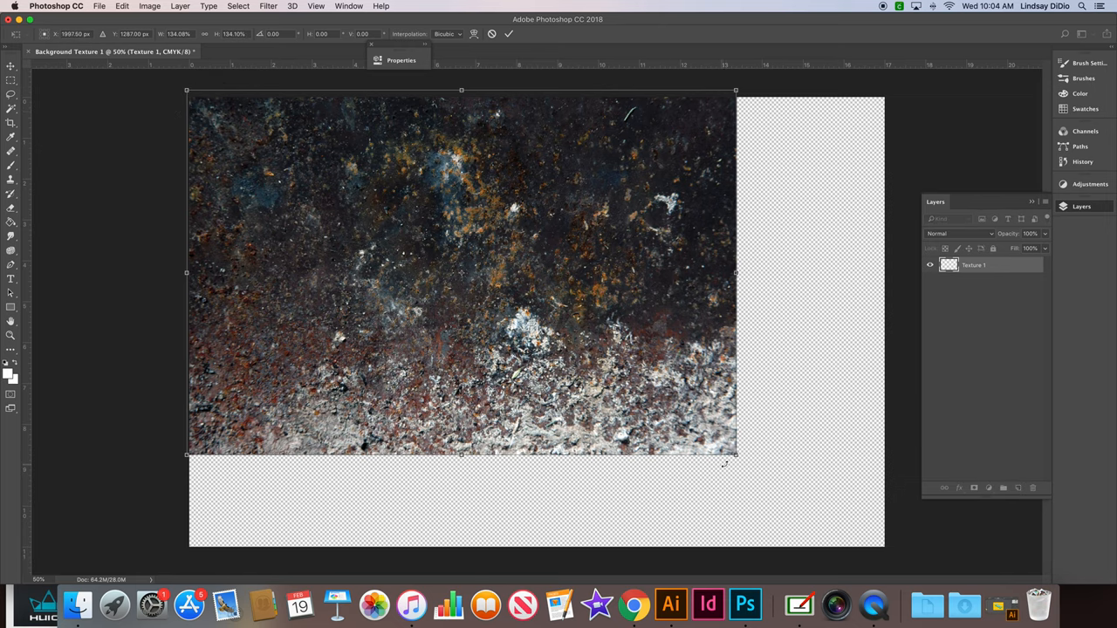
# Drag a Free Transform corner so Texture 1 extends past all canvas edges.
pyautogui.moveTo(736, 454); pyautogui.dragTo(888, 556)
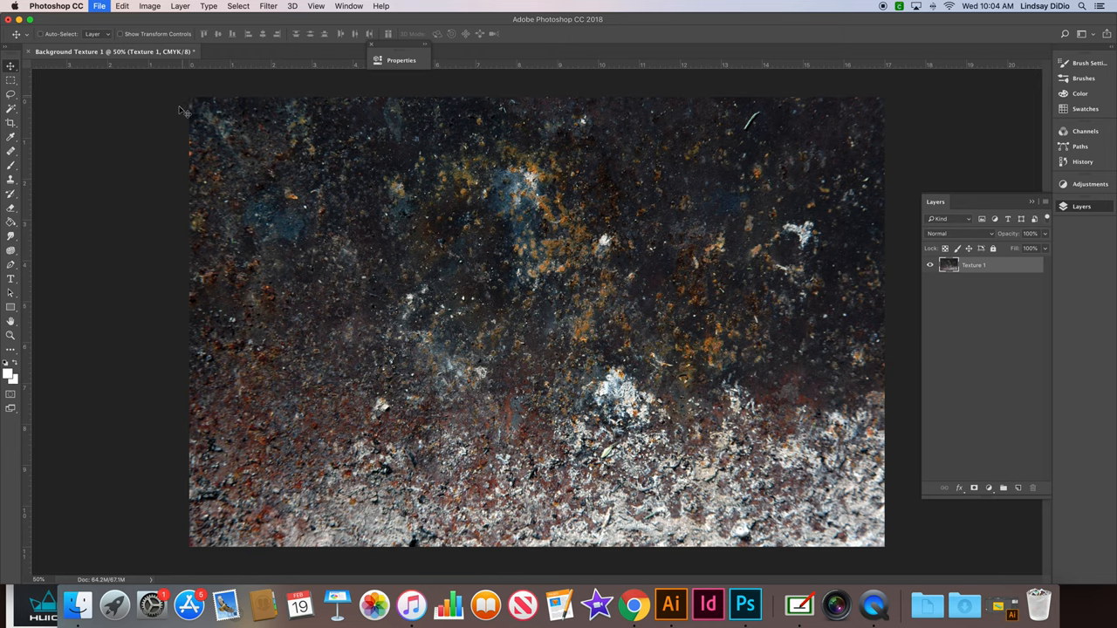
pyautogui.moveTo(745, 528)
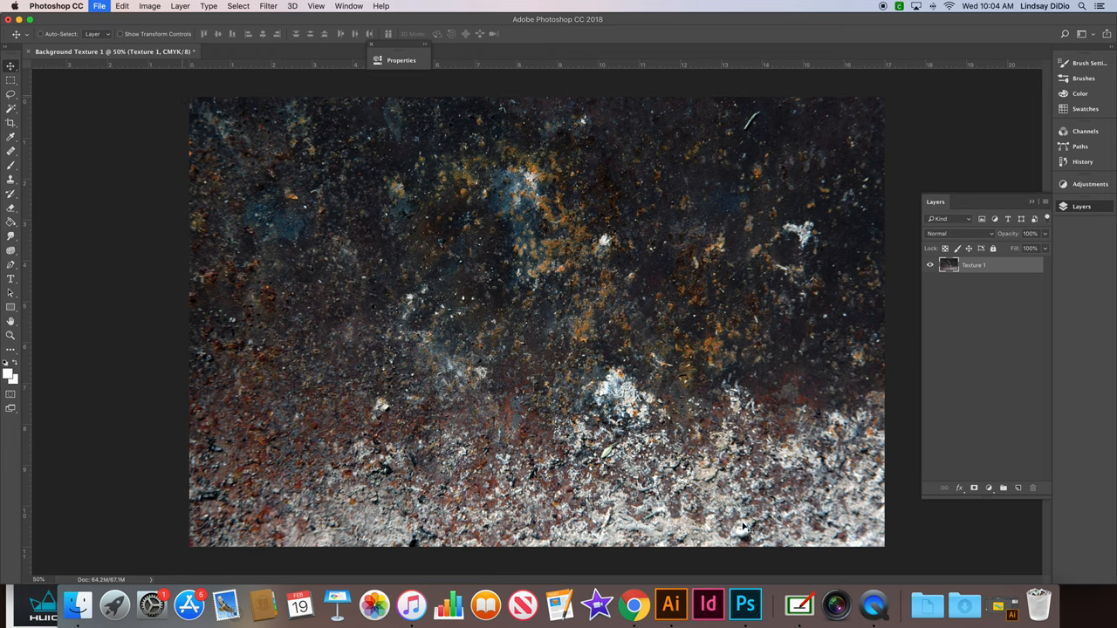